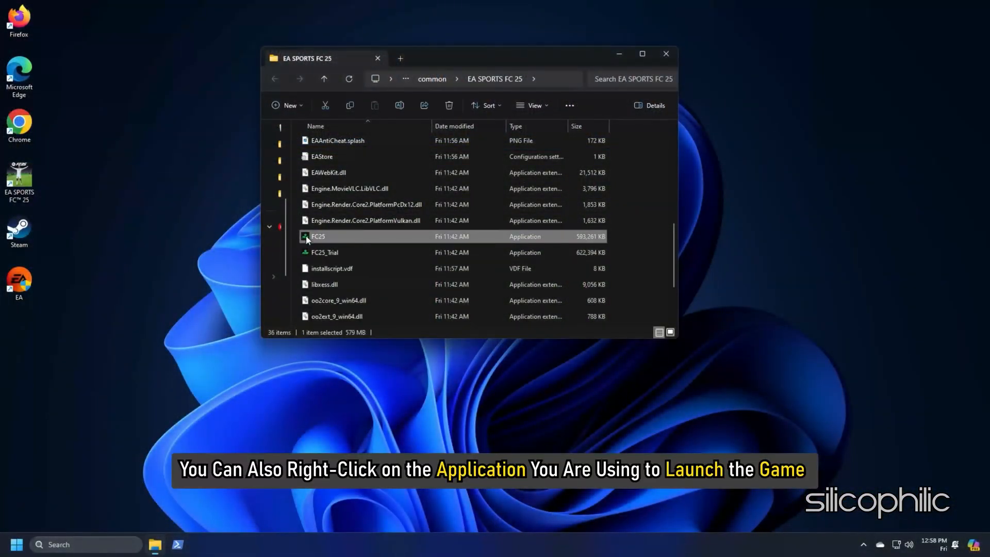
Set FC25.exe to always run as administrator in its Compatibility properties
{"action": "right_click", "coordinate": [318, 236]}
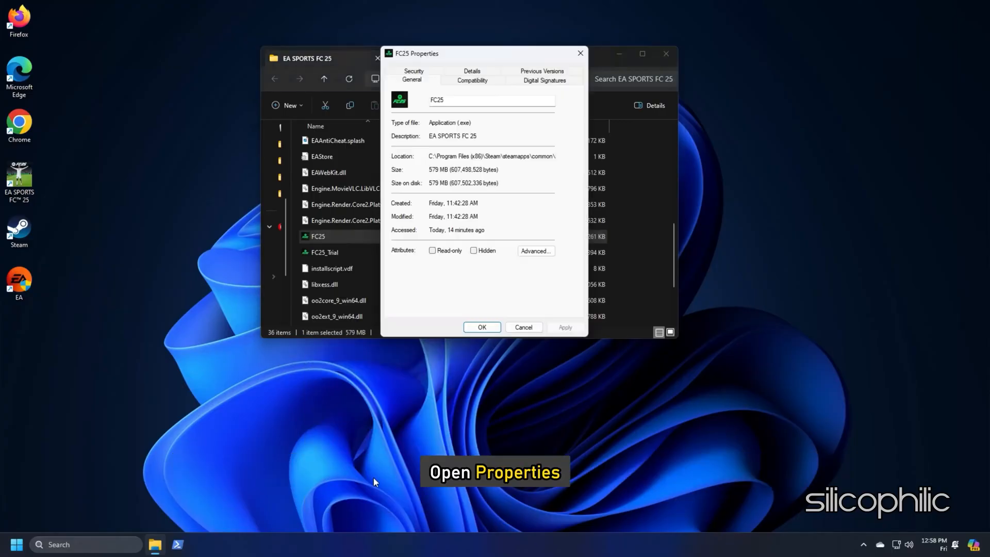
{"action": "left_click", "coordinate": [471, 79]}
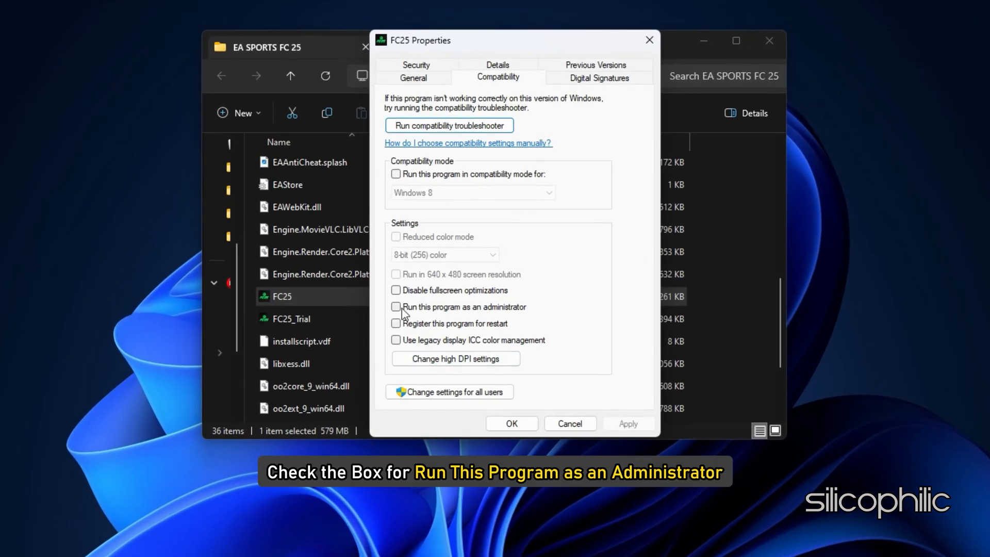
{"action": "left_click", "coordinate": [396, 307]}
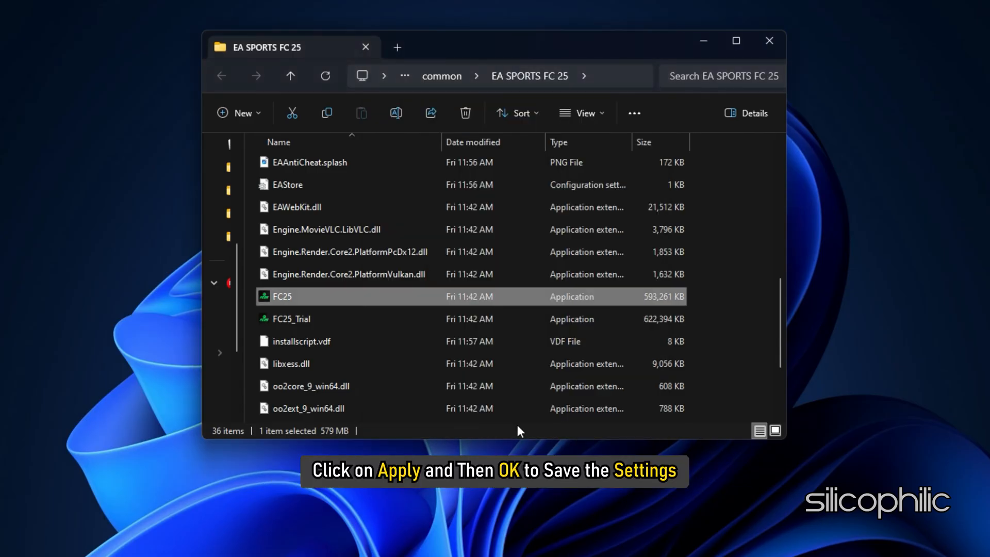
{"action": "mouse_move", "coordinate": [775, 431]}
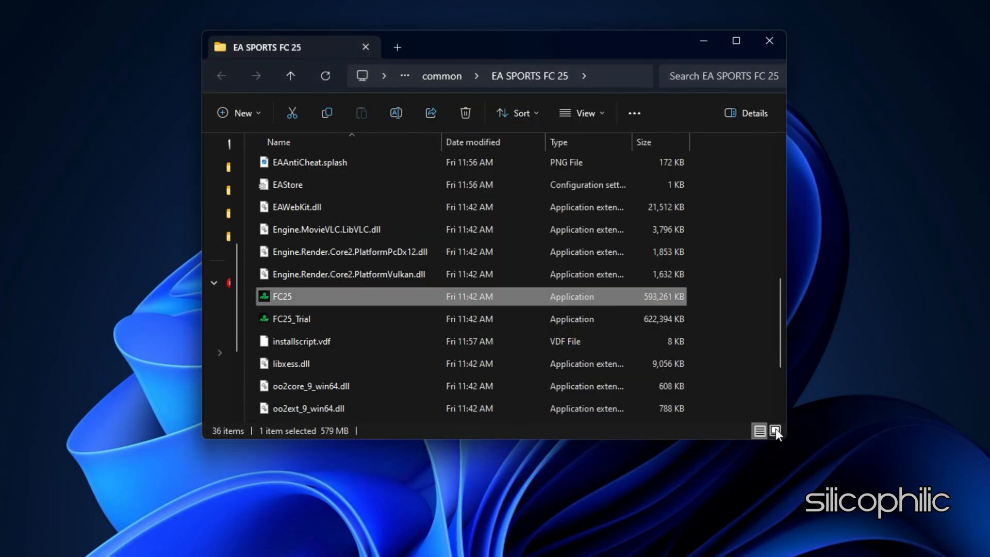
Enable compatibility mode for FC25.exe with an older Windows version selected
{"action": "double_click", "coordinate": [282, 296]}
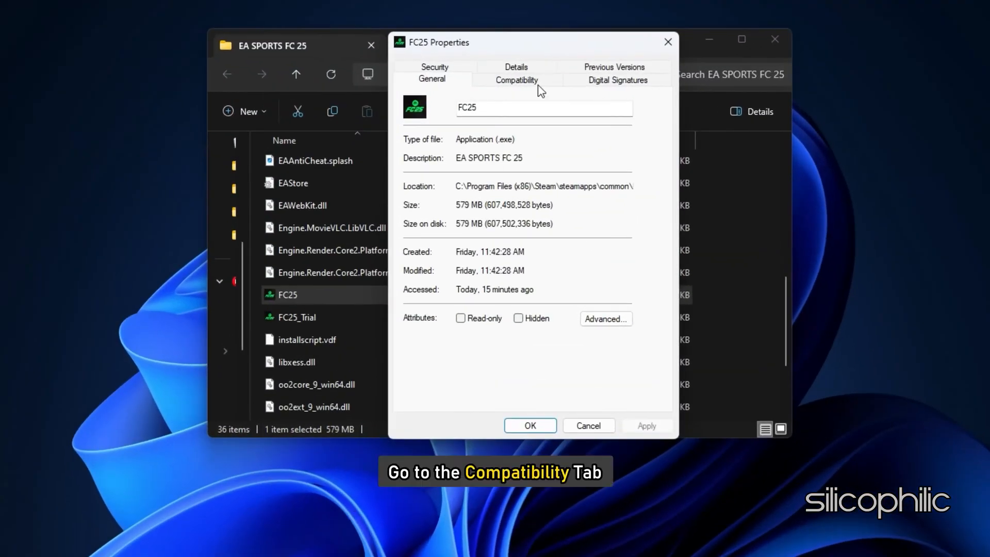
{"action": "left_click", "coordinate": [516, 80]}
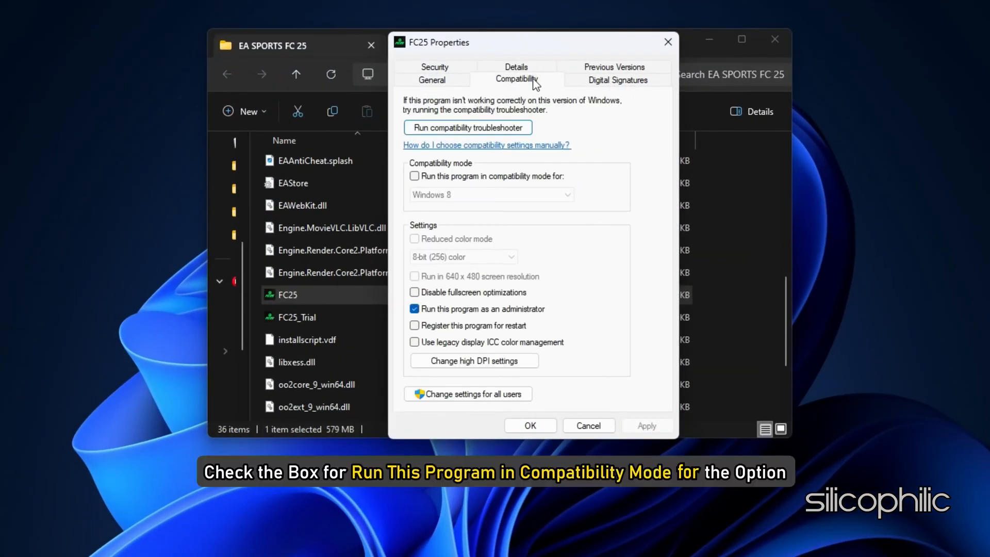
{"action": "left_click", "coordinate": [414, 175]}
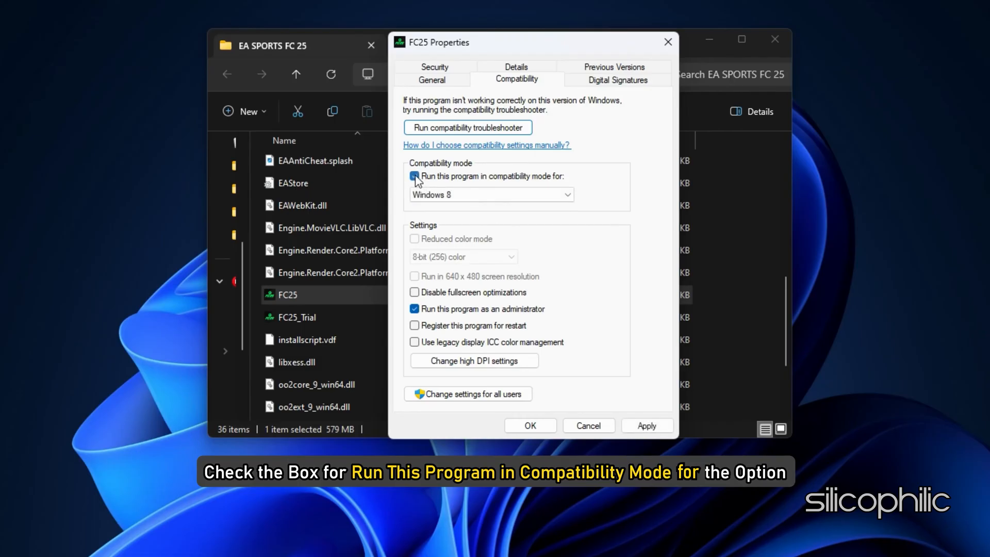
{"action": "left_click", "coordinate": [562, 194]}
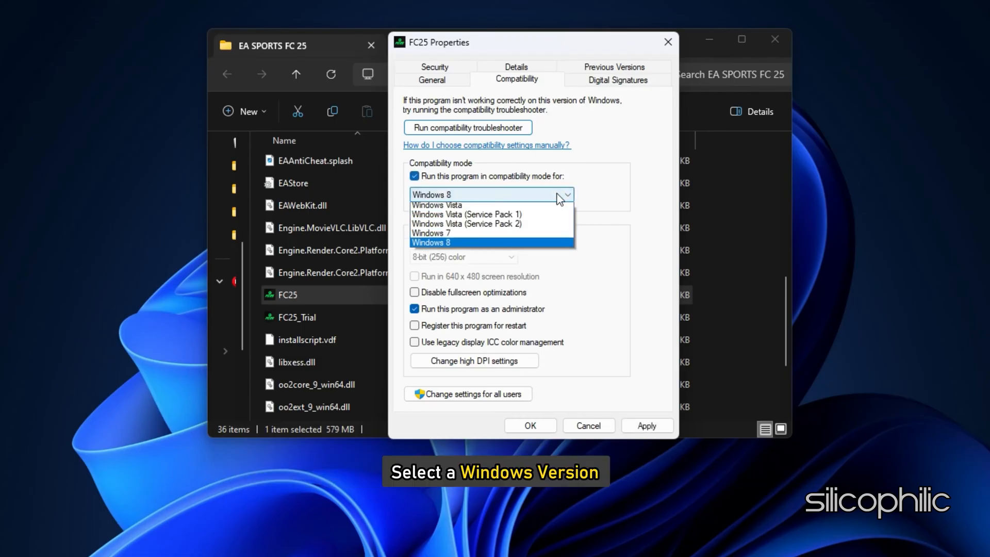
{"action": "left_click", "coordinate": [431, 241]}
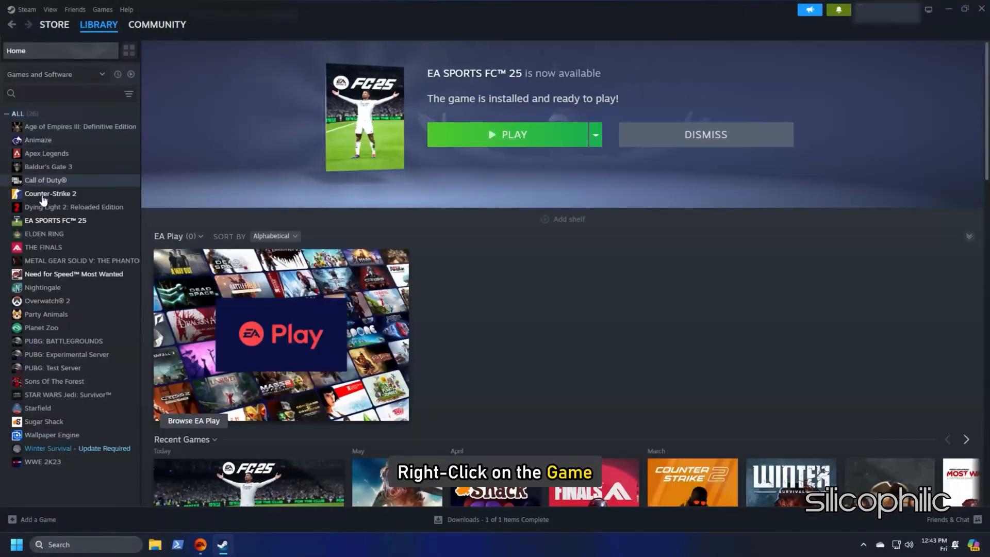
Verify integrity of EA SPORTS FC 25's game files from Steam's Installed Files properties
{"action": "right_click", "coordinate": [54, 220]}
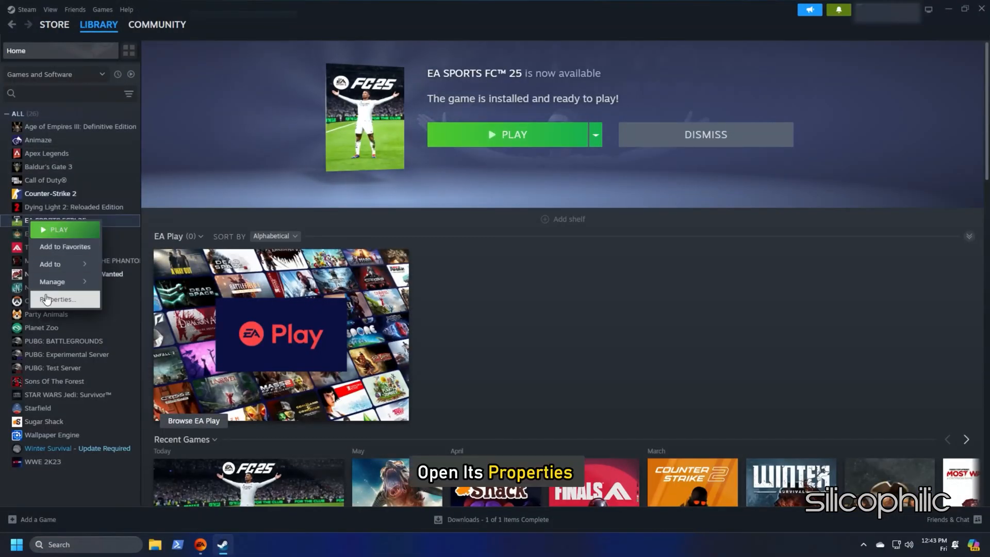
{"action": "left_click", "coordinate": [58, 299]}
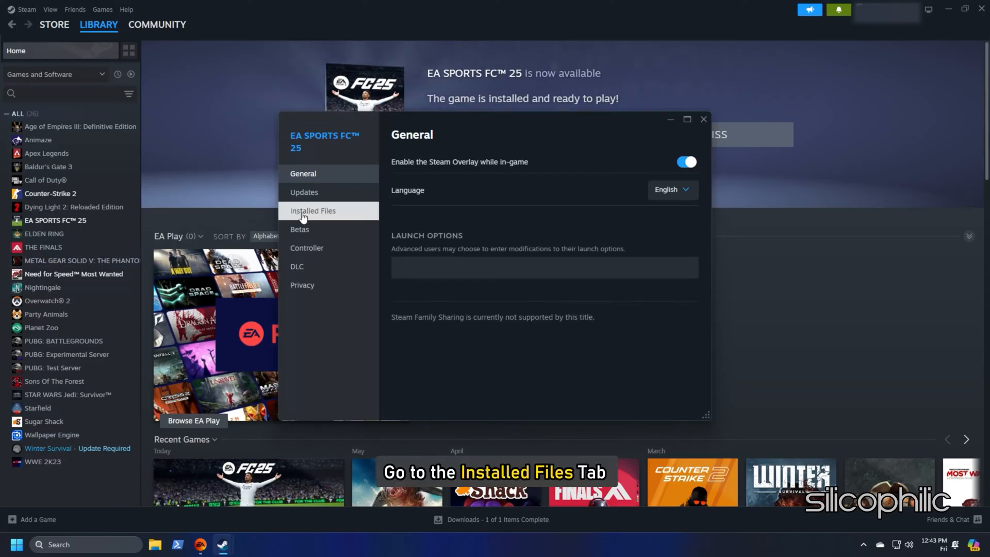
{"action": "left_click", "coordinate": [312, 210]}
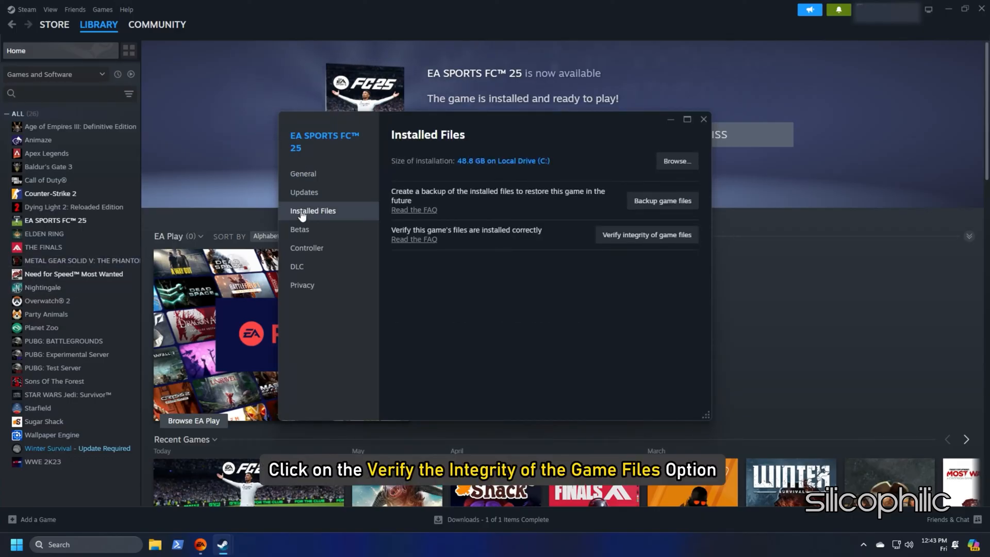
{"action": "mouse_move", "coordinate": [645, 234]}
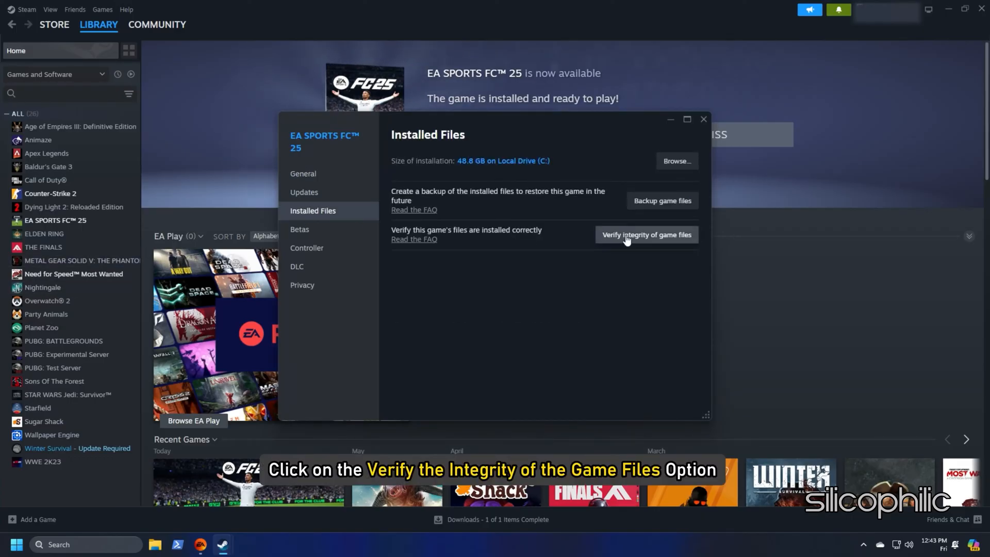
{"action": "left_click", "coordinate": [645, 234]}
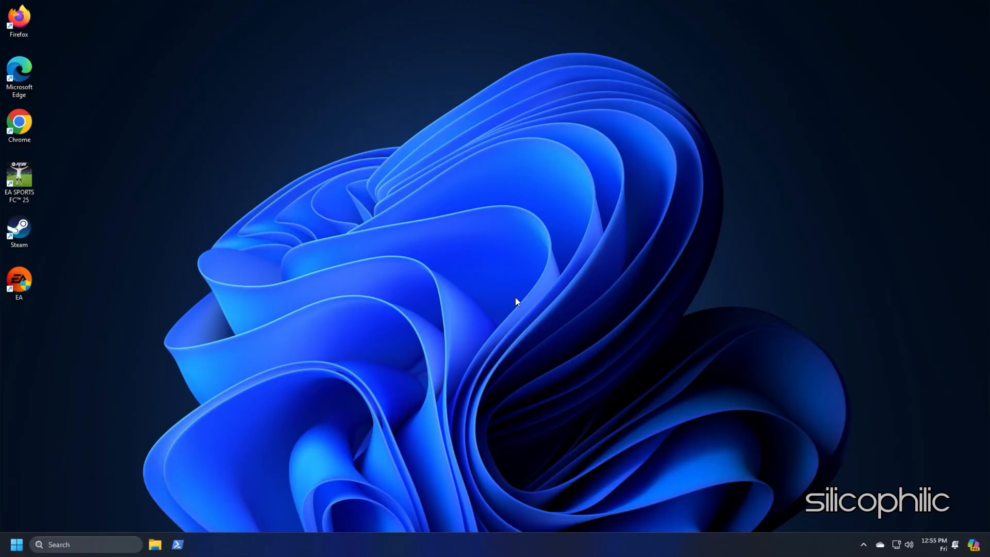
Open ProgramData via Run (%programdata%) and enter the EA Desktop folder
{"action": "key", "text": "Win+r"}
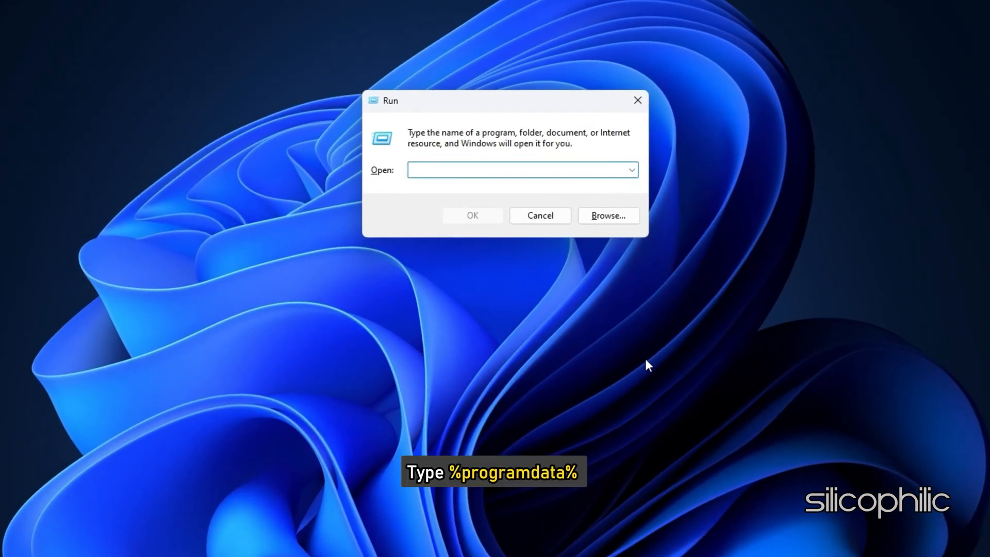
{"action": "type", "text": "%programdata"}
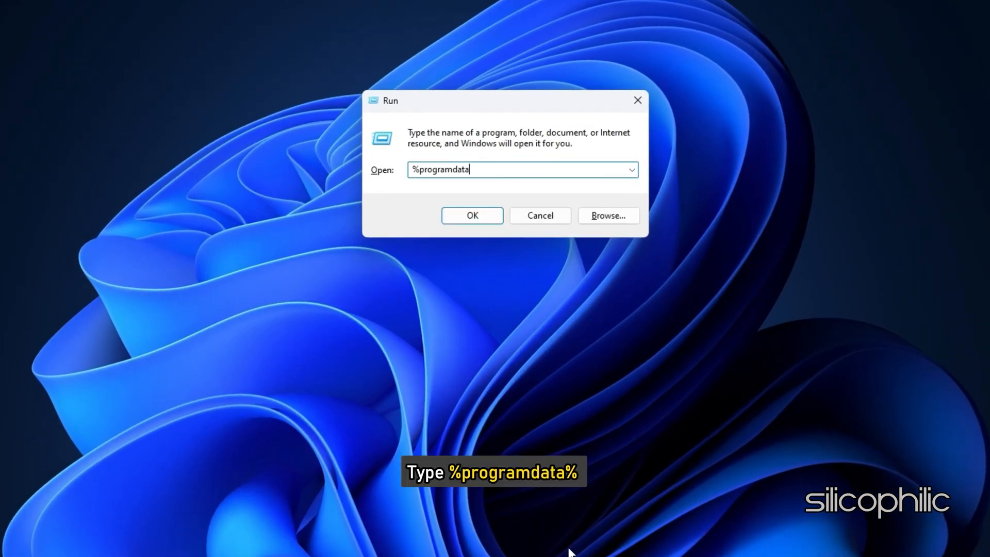
{"action": "type", "text": "%"}
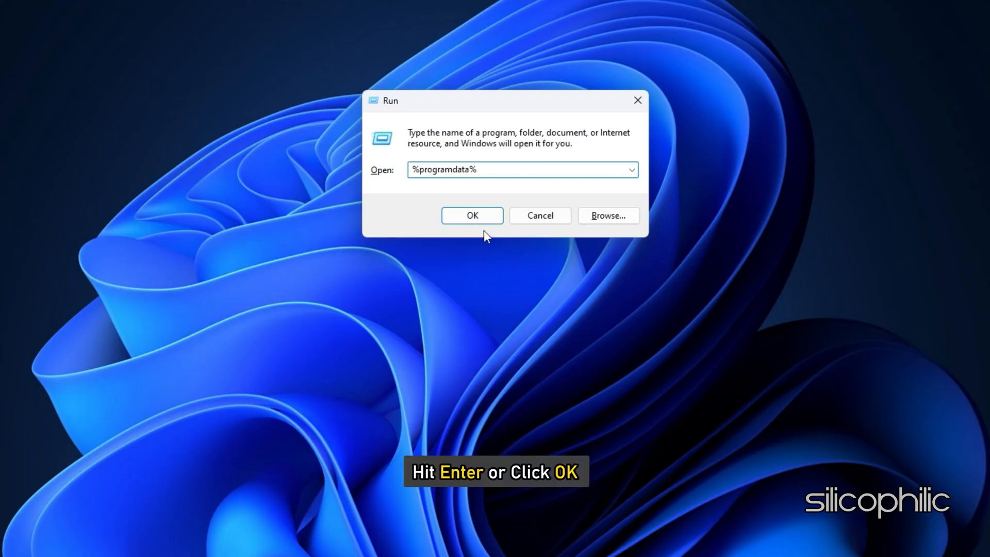
{"action": "left_click", "coordinate": [471, 216]}
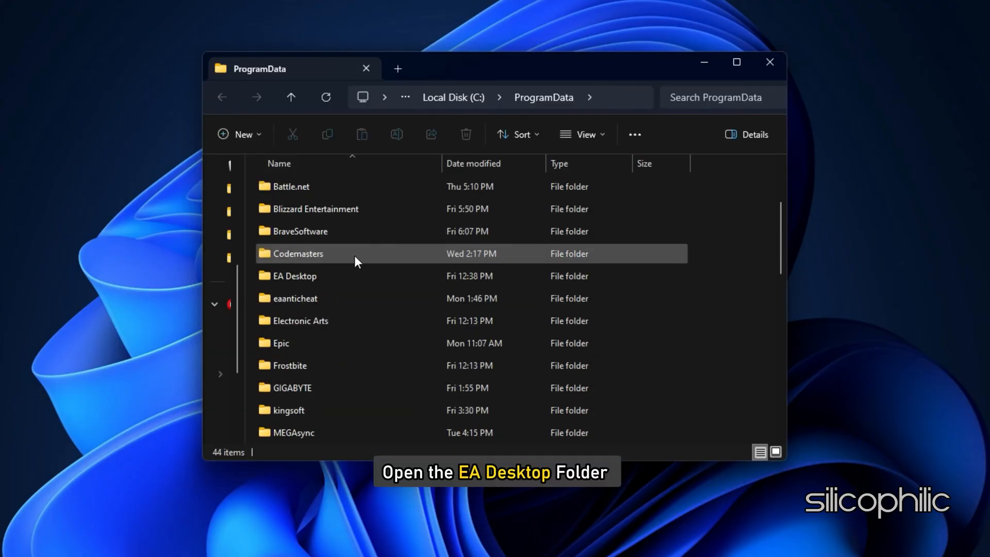
{"action": "double_click", "coordinate": [294, 277]}
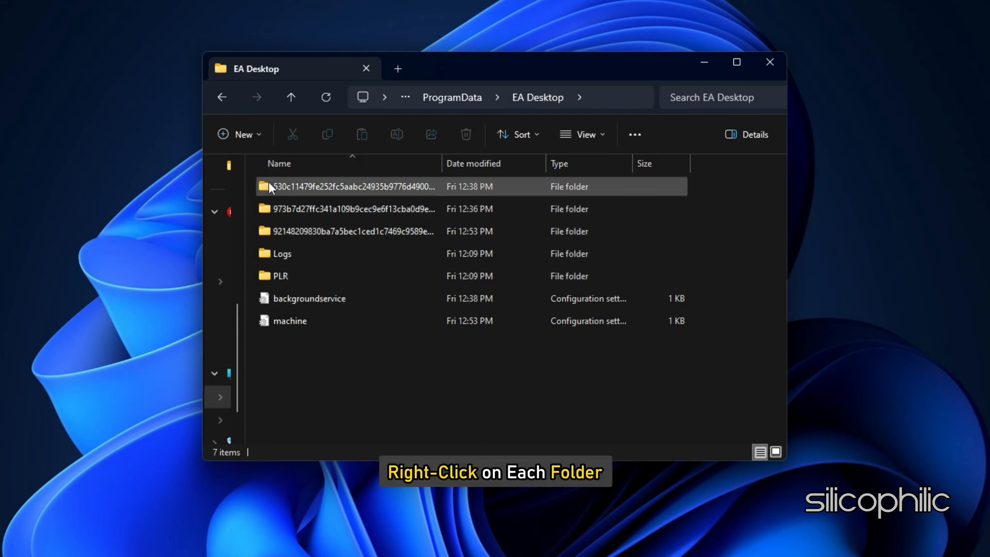
Bring up the full action list for EA Desktop's first subfolder to delete it
{"action": "right_click", "coordinate": [353, 185]}
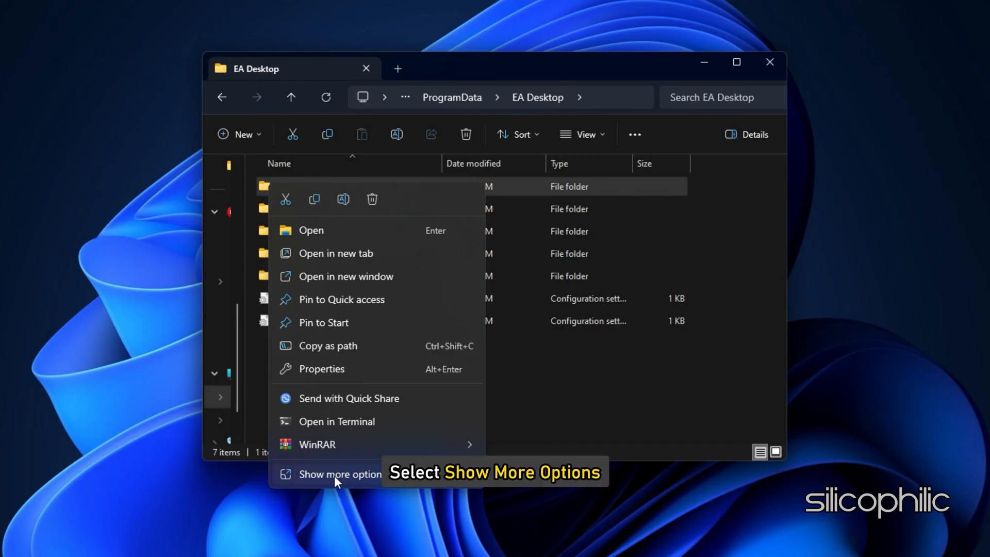
{"action": "left_click", "coordinate": [340, 475]}
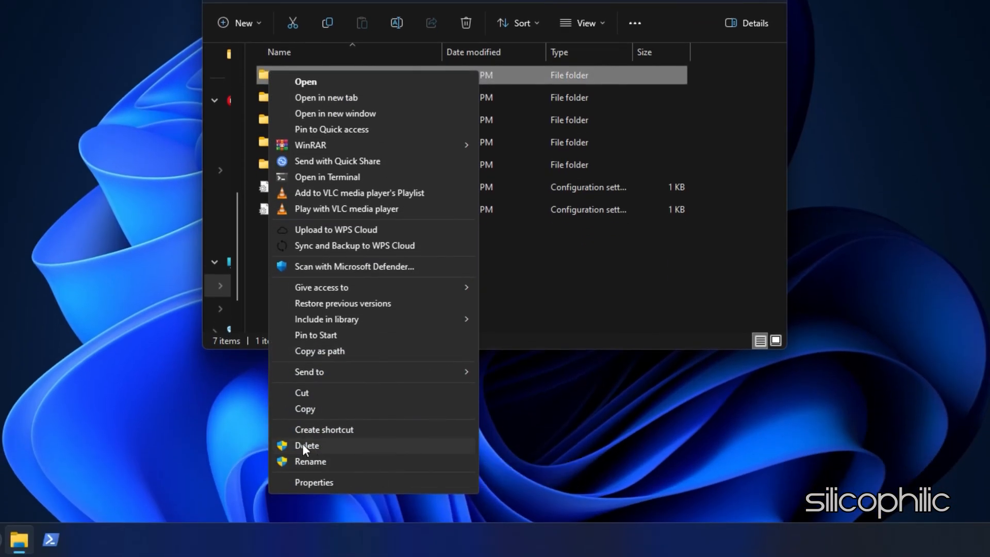
{"action": "mouse_move", "coordinate": [327, 456]}
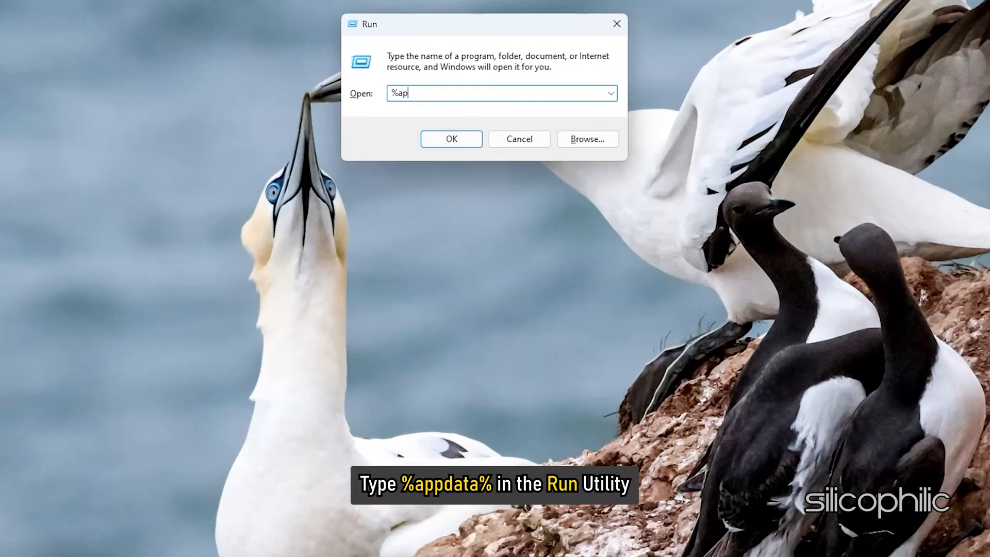
Navigate to AppData\Local\Temp and select all its files for deletion
{"action": "type", "text": "pdata%"}
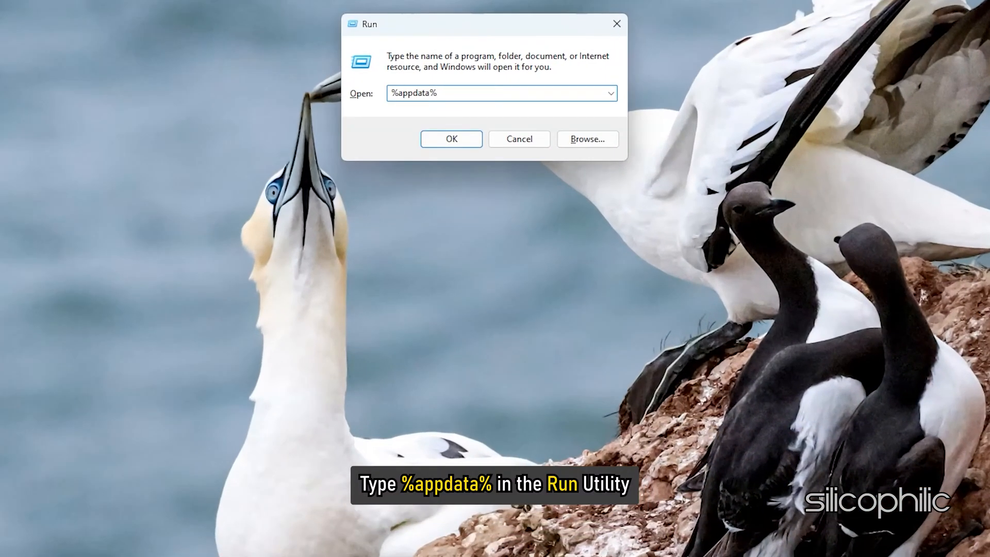
{"action": "left_click", "coordinate": [450, 139]}
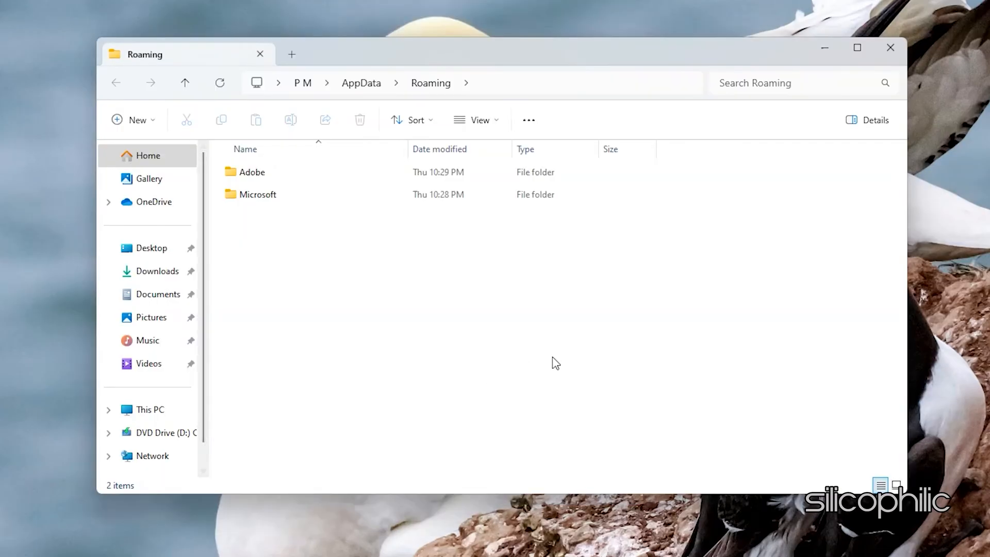
{"action": "left_click", "coordinate": [361, 83]}
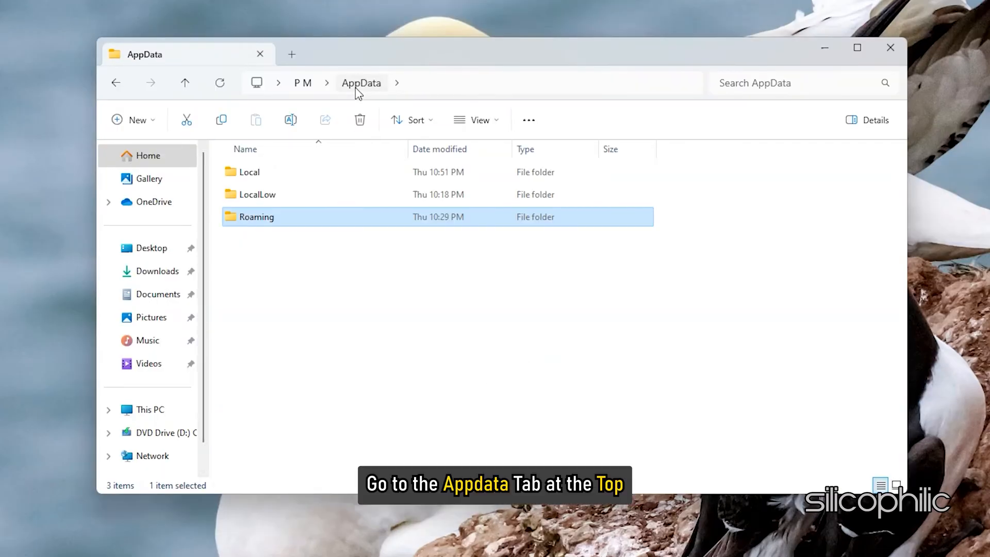
{"action": "double_click", "coordinate": [250, 172]}
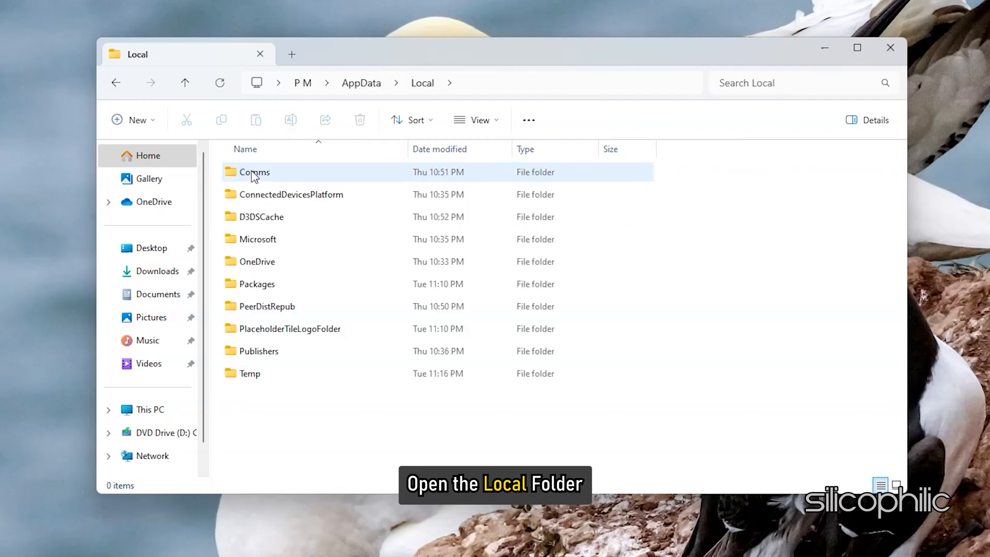
{"action": "double_click", "coordinate": [249, 374]}
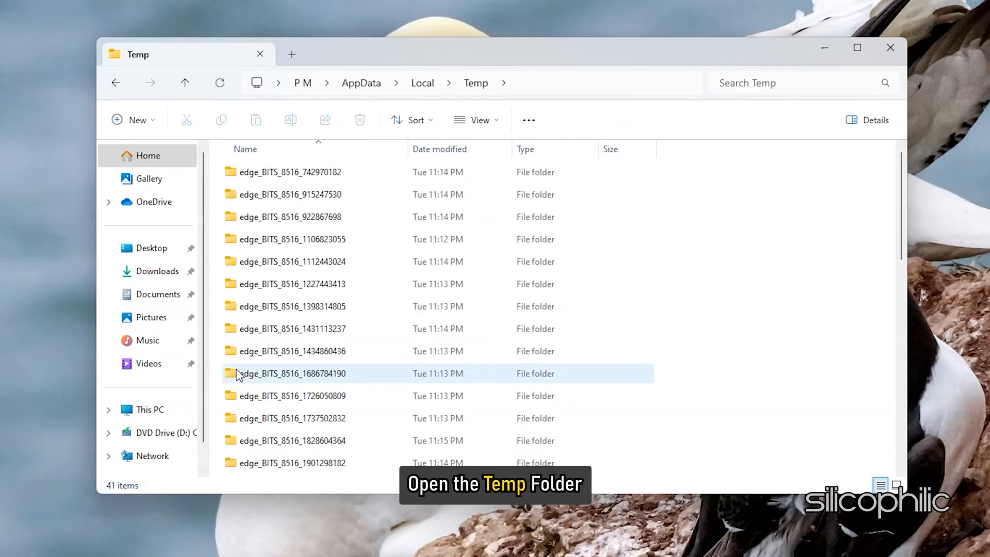
{"action": "key", "text": "ctrl+a"}
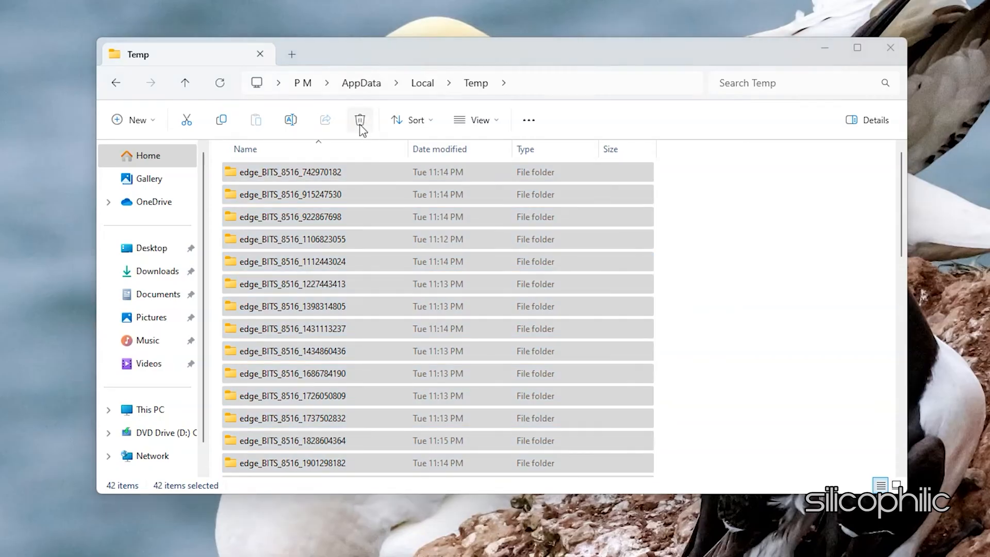
Open the system Temp folder via Run (temp) and grant access to it
{"action": "key", "text": "Win+r"}
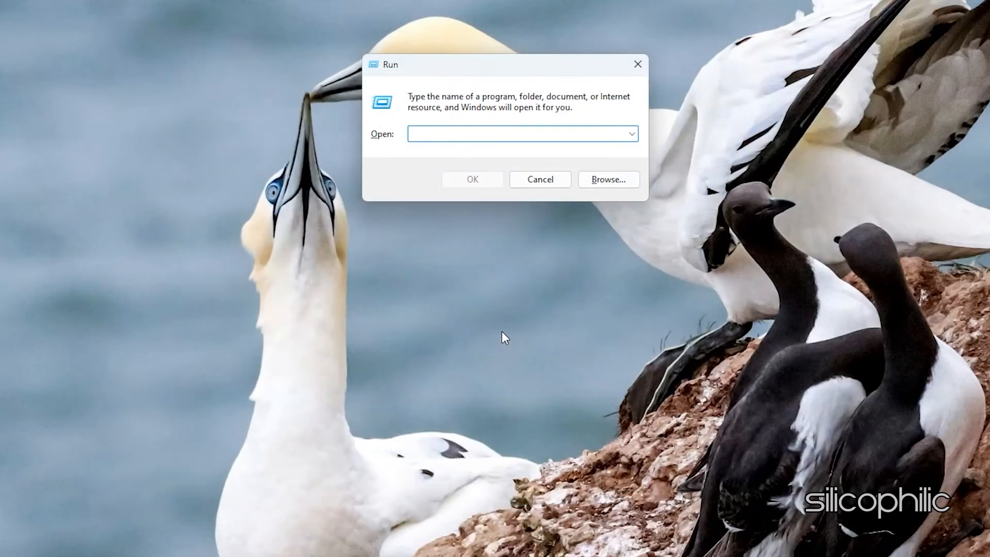
{"action": "type", "text": "temp"}
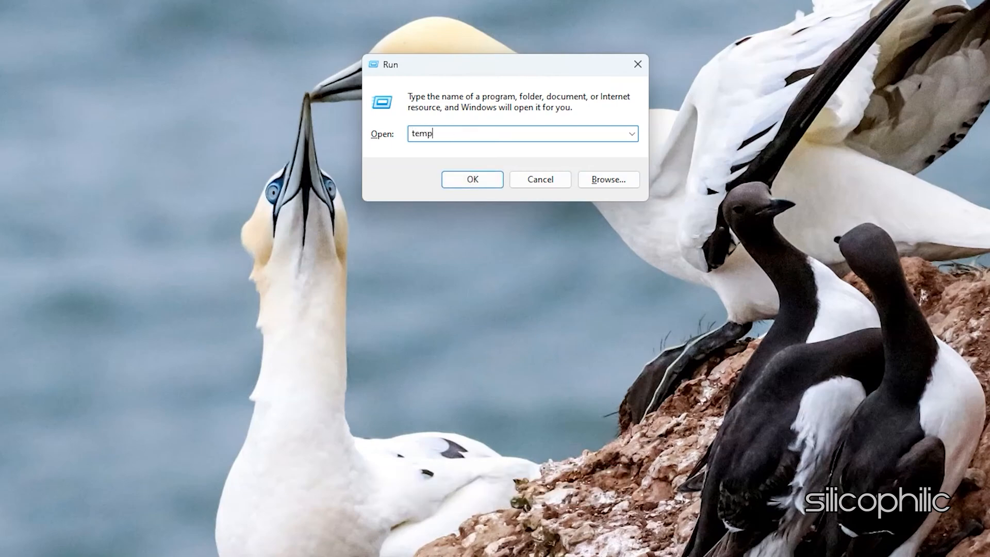
{"action": "left_click", "coordinate": [471, 179]}
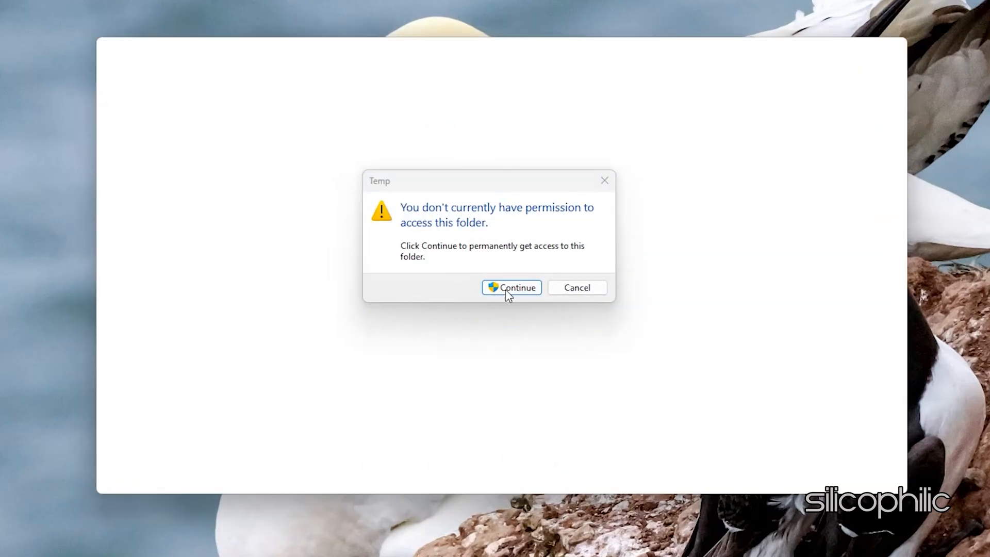
{"action": "left_click", "coordinate": [512, 288]}
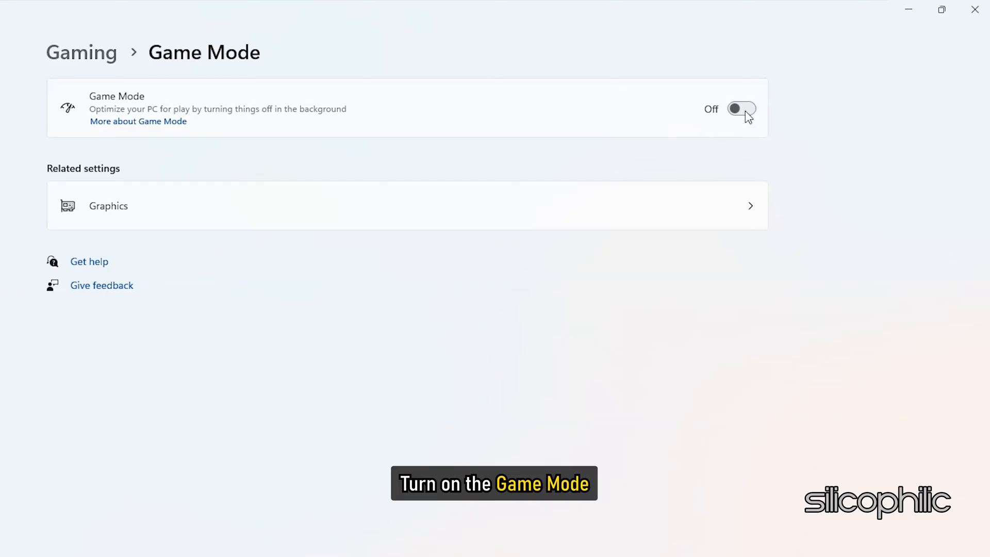
Turn on Game Mode and enable optimizations for windowed games in default graphics settings
{"action": "left_click", "coordinate": [740, 108]}
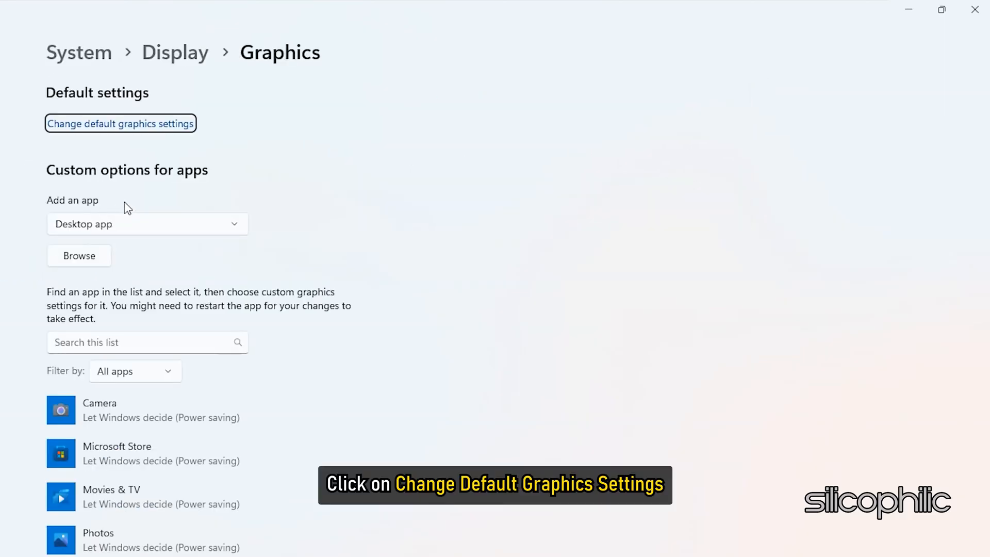
{"action": "left_click", "coordinate": [120, 122]}
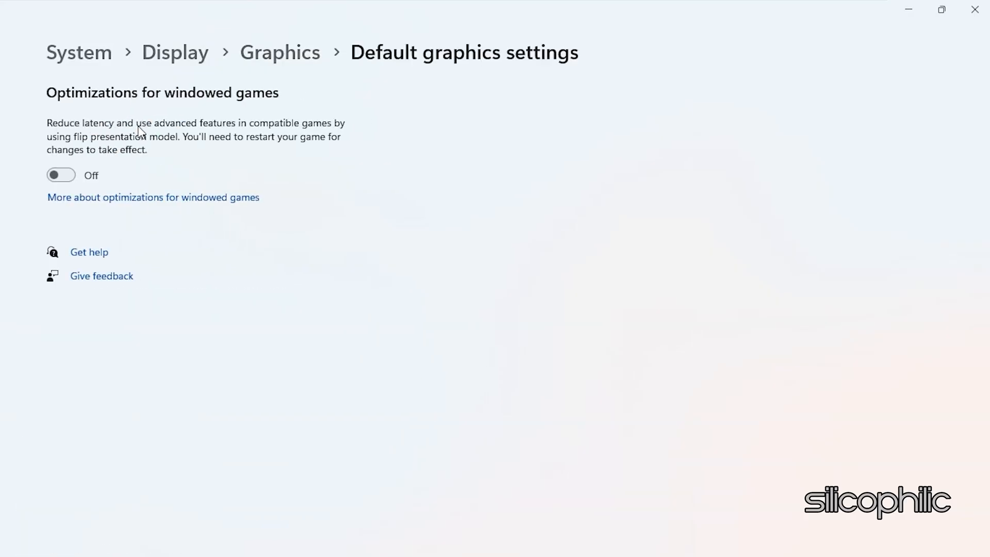
{"action": "left_click", "coordinate": [61, 175]}
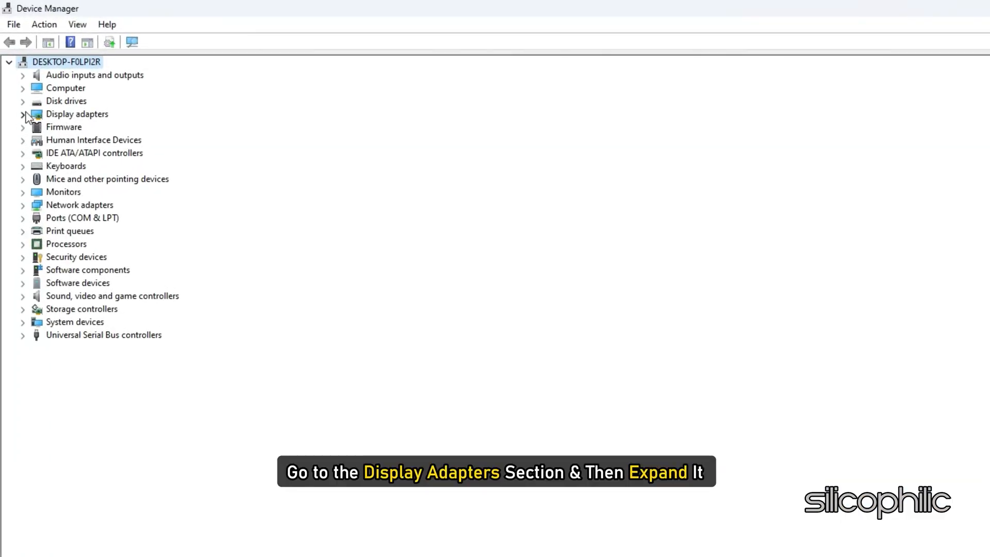
Run an automatic driver search for the NVIDIA GeForce RTX 3060 under Display adapters
{"action": "left_click", "coordinate": [23, 113]}
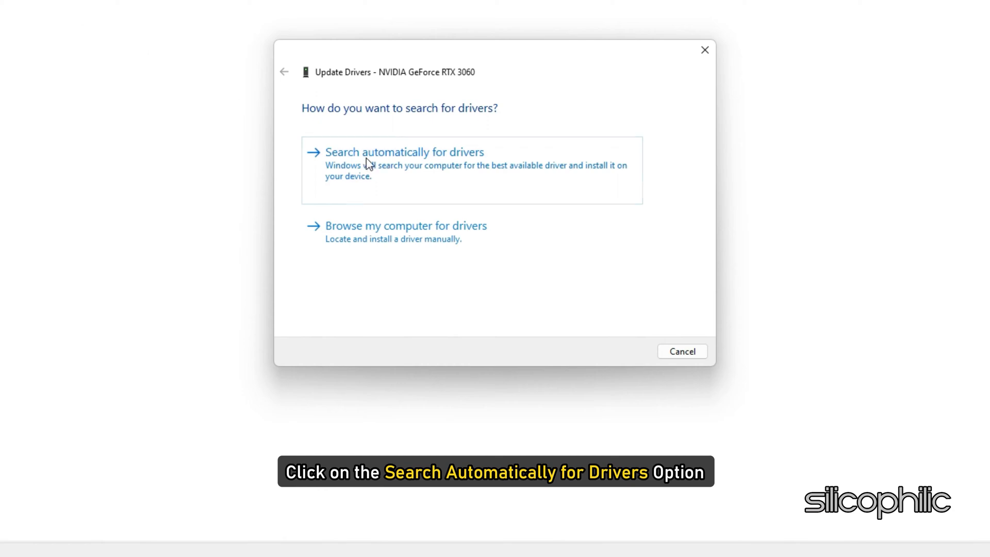
{"action": "left_click", "coordinate": [404, 152]}
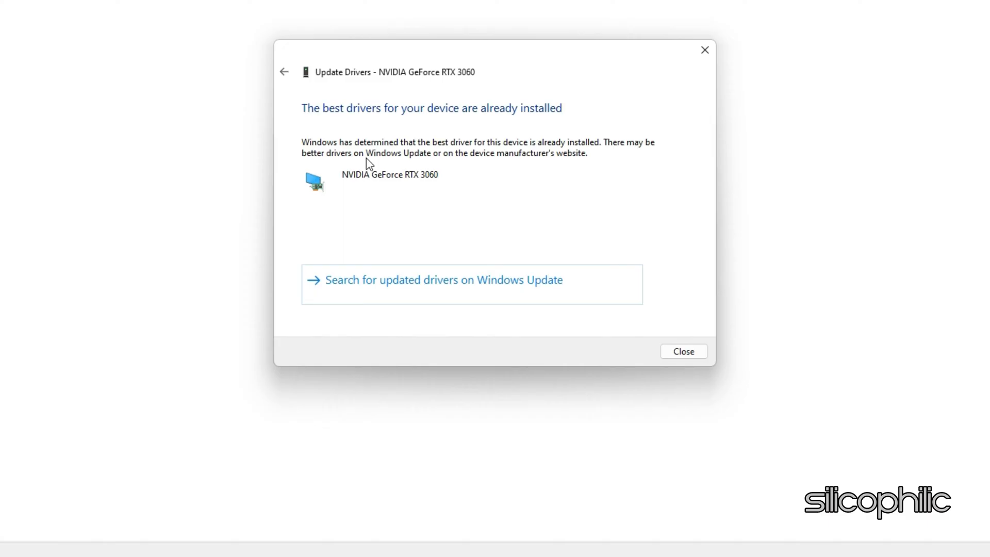
{"action": "left_click", "coordinate": [682, 350]}
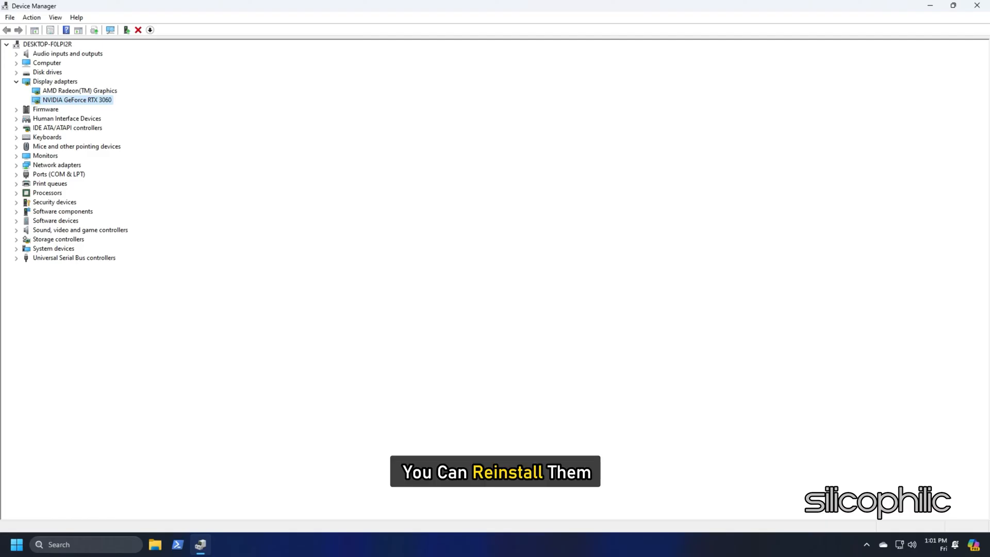
Uninstall the NVIDIA GeForce RTX 3060 device from Display adapters
{"action": "left_click", "coordinate": [54, 81]}
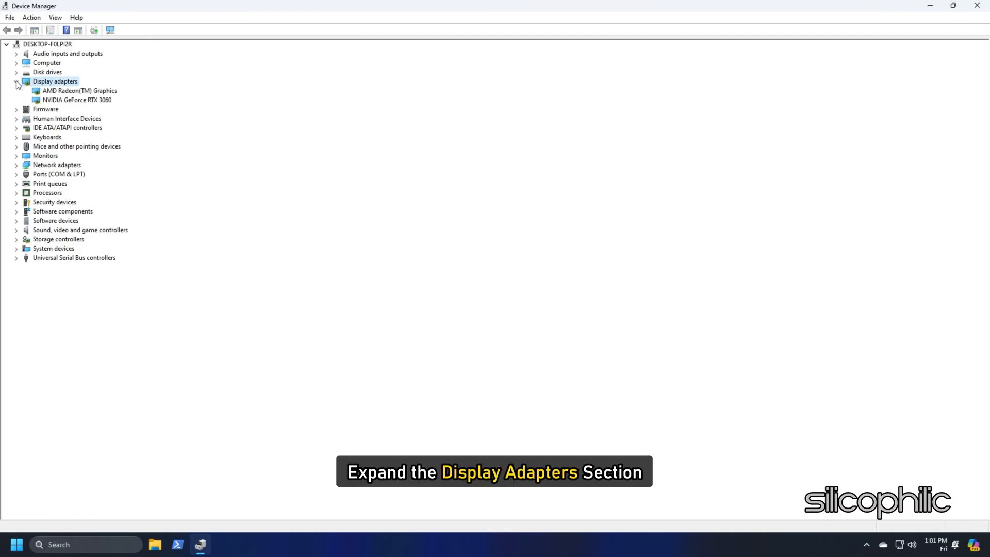
{"action": "right_click", "coordinate": [77, 100]}
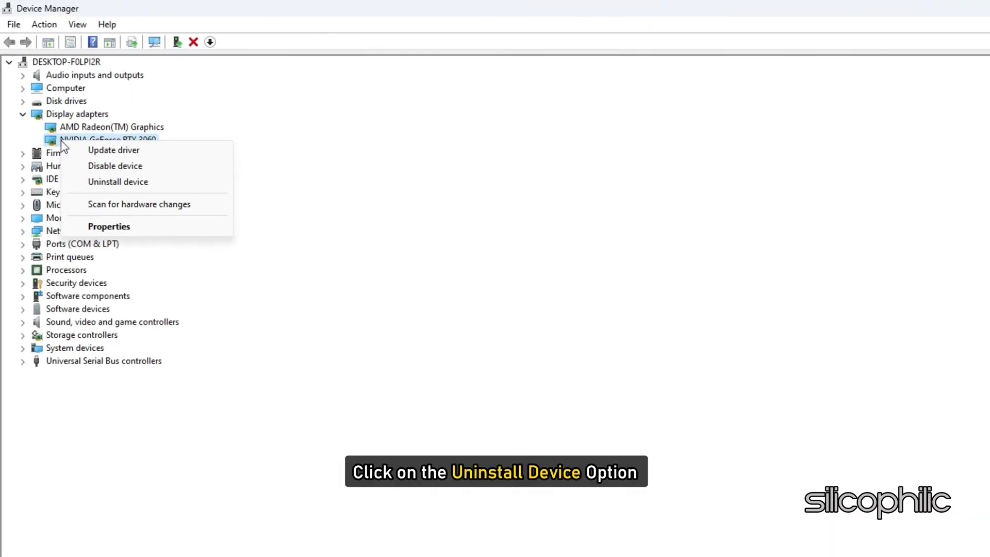
{"action": "left_click", "coordinate": [117, 181]}
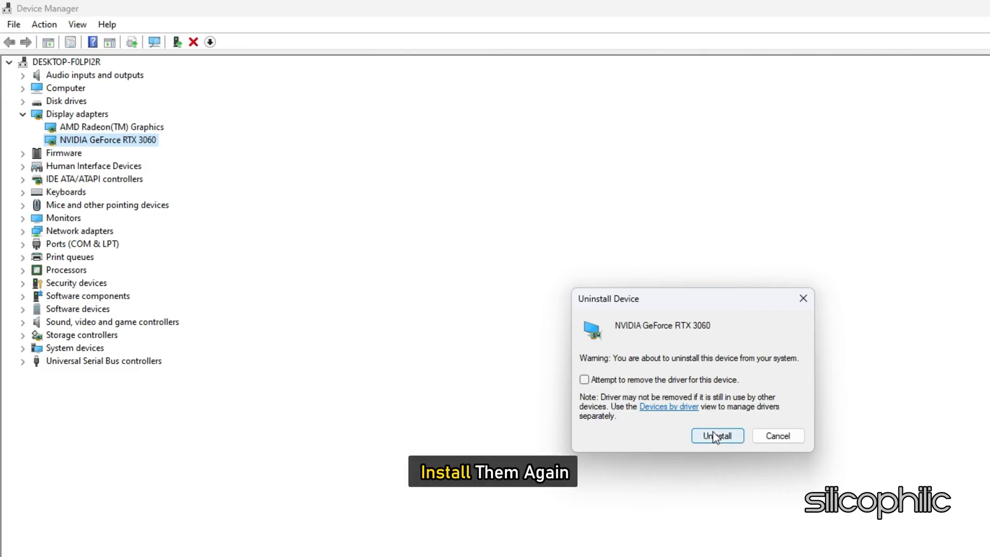
{"action": "left_click", "coordinate": [716, 435]}
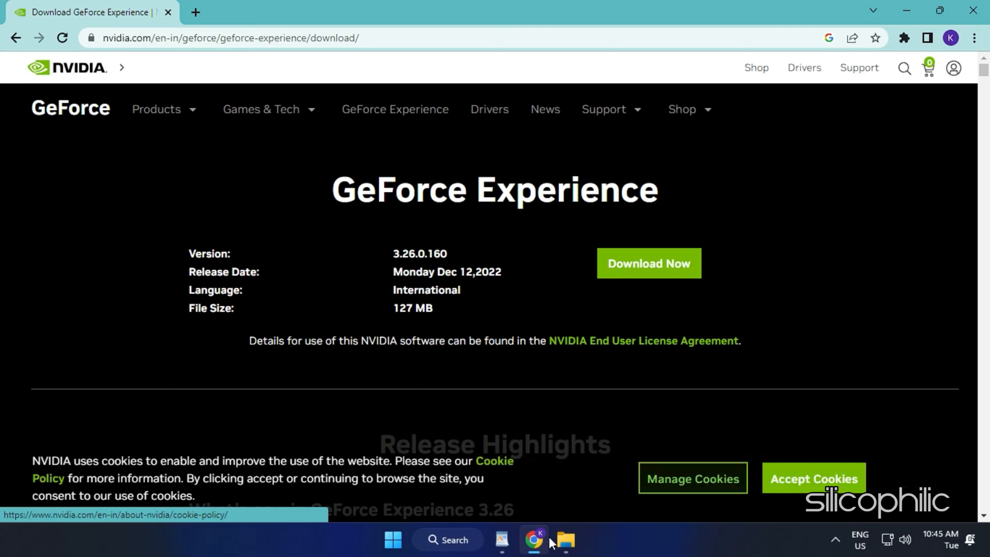
Download the GeForce Experience installer in Chrome and launch it, allowing UAC changes
{"action": "left_click", "coordinate": [648, 263]}
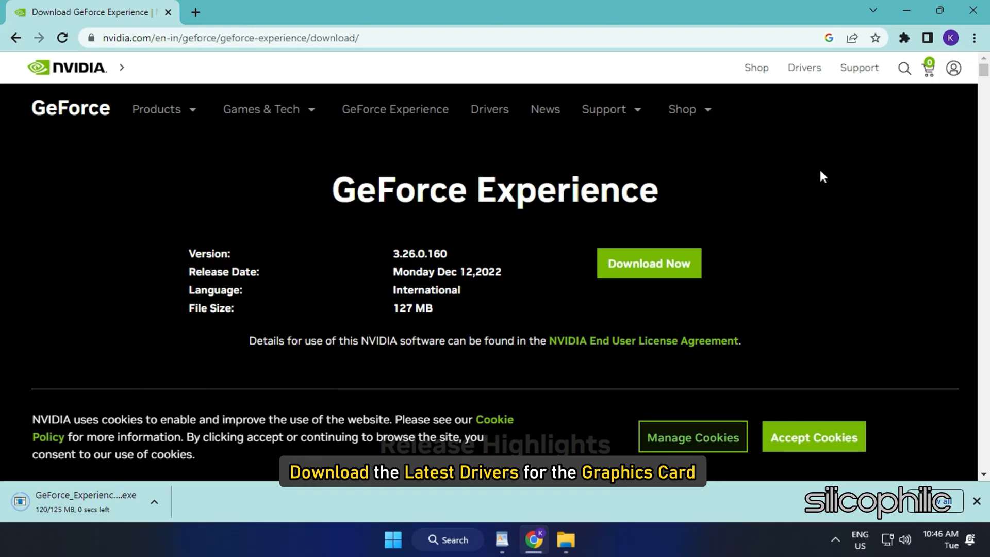
{"action": "left_click", "coordinate": [82, 501]}
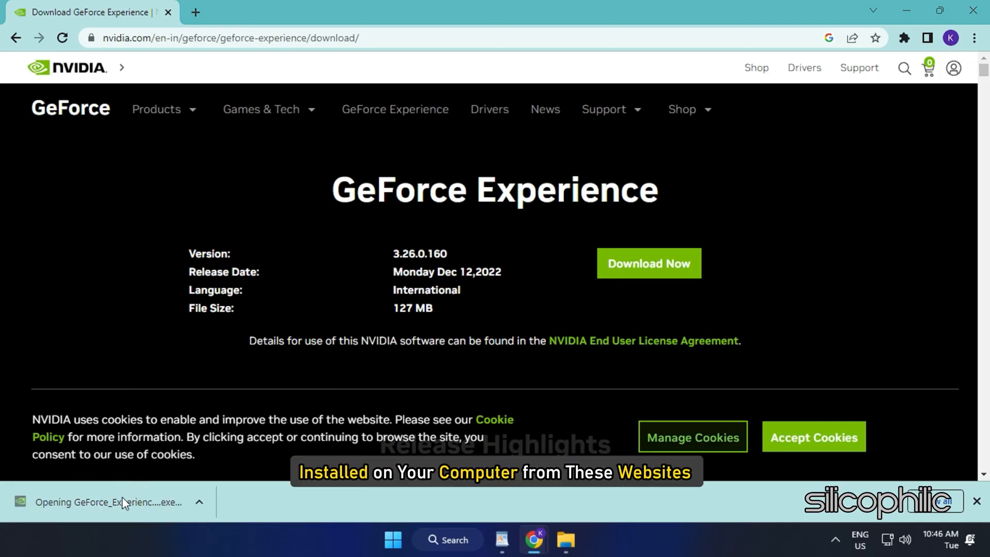
{"action": "left_click", "coordinate": [106, 502]}
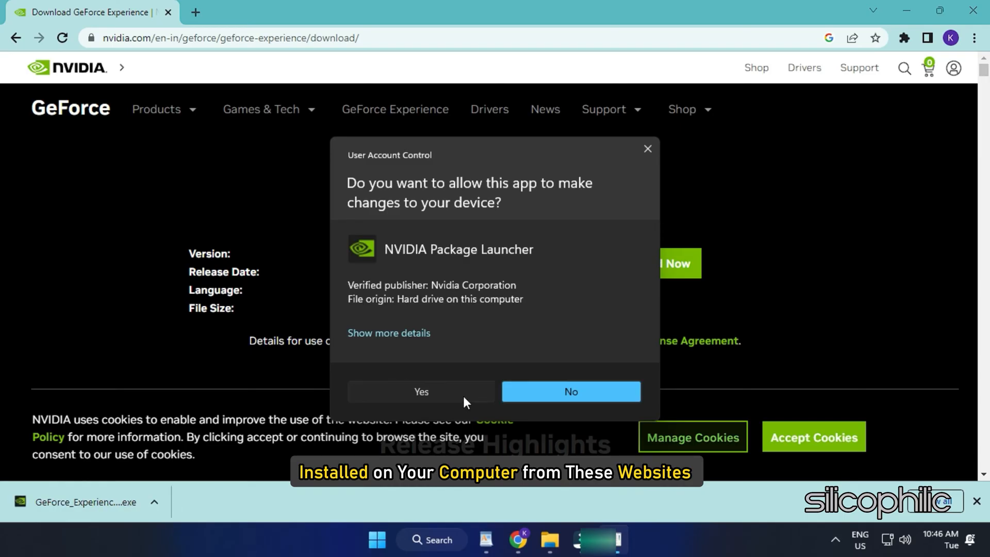
{"action": "left_click", "coordinate": [421, 392]}
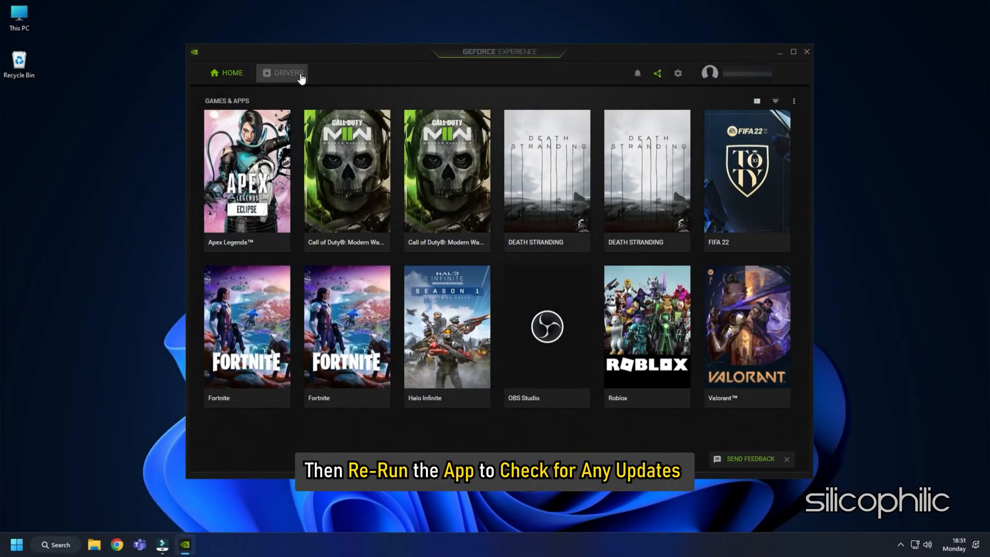
Show the Drivers page in GeForce Experience to check for updates
{"action": "left_click", "coordinate": [288, 72]}
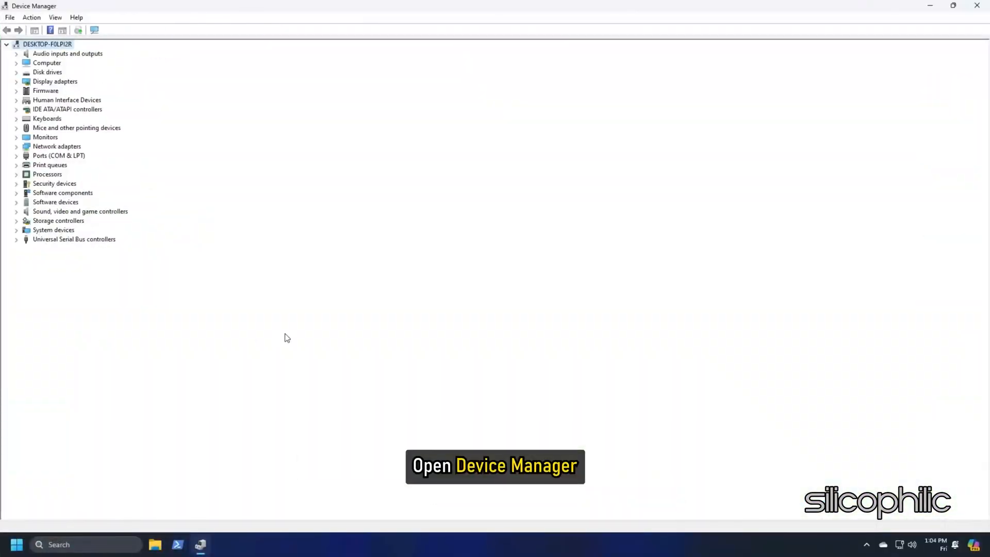
{"action": "left_click", "coordinate": [17, 81]}
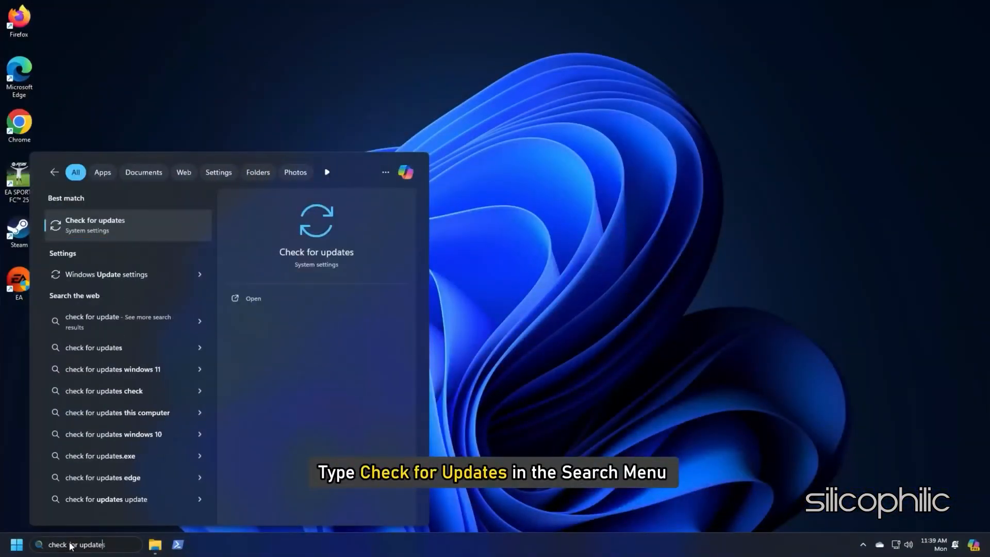
Run a fresh Windows Update check from the Check for updates setting
{"action": "left_click", "coordinate": [95, 225]}
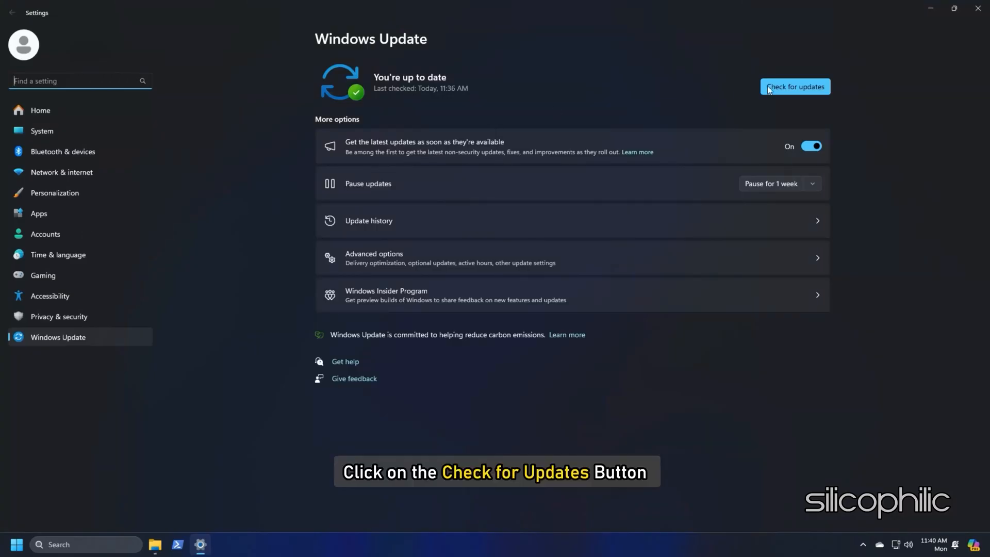
{"action": "left_click", "coordinate": [794, 86]}
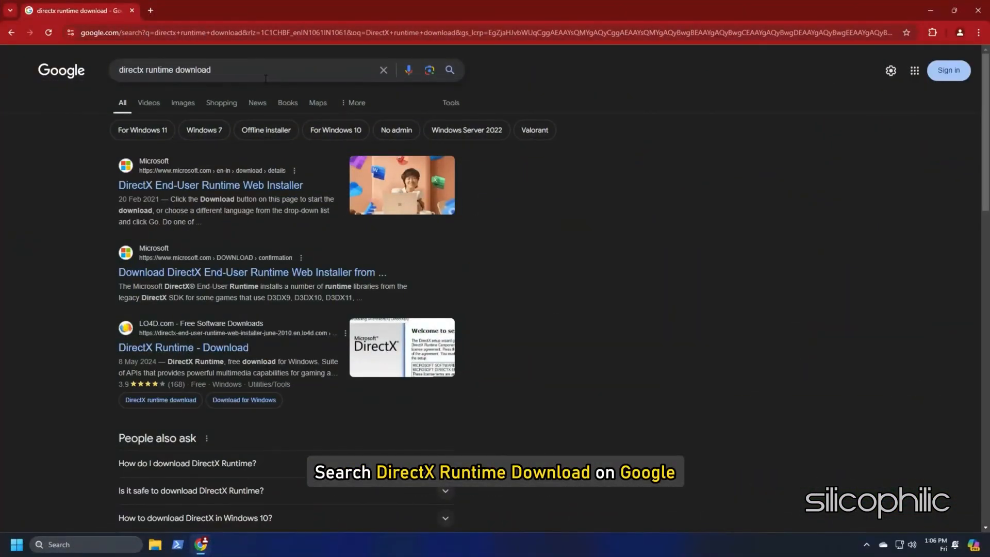
Download the DirectX End-User Runtime Web Installer in English from Microsoft's page
{"action": "left_click", "coordinate": [210, 185]}
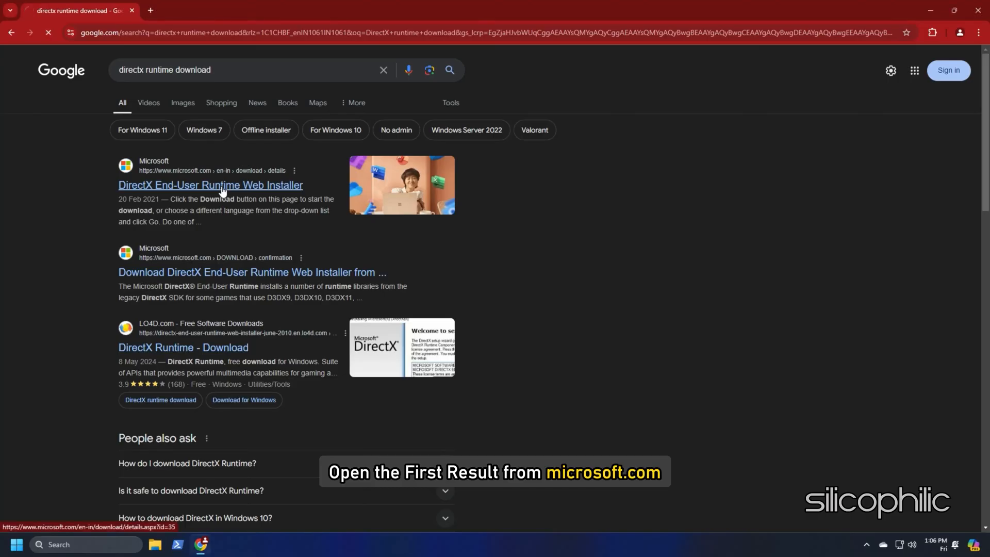
{"action": "left_click", "coordinate": [210, 185]}
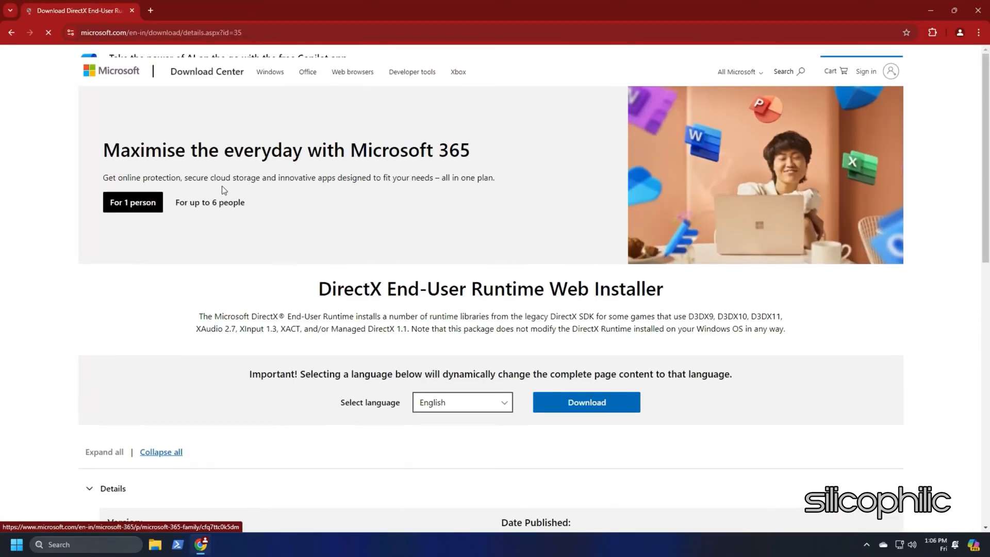
{"action": "left_click", "coordinate": [462, 402]}
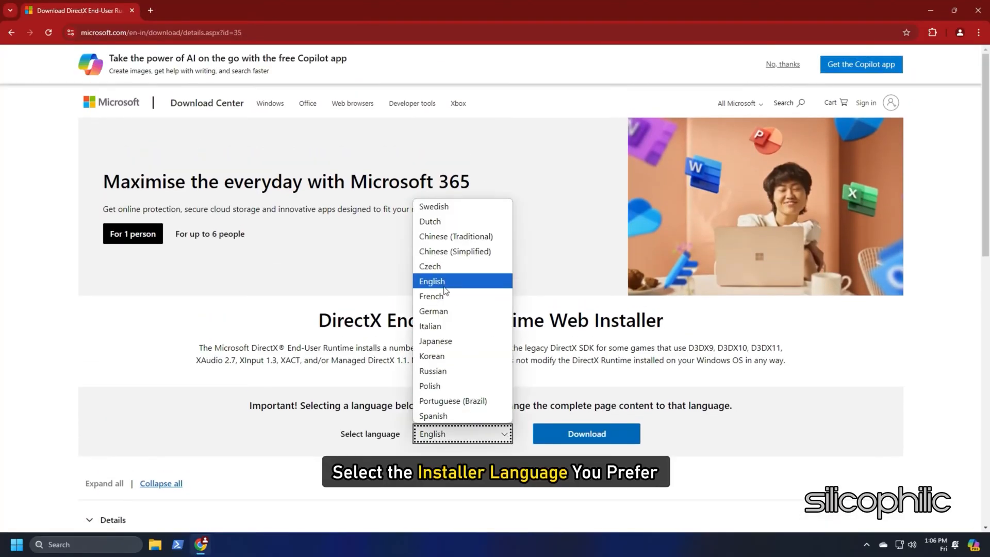
{"action": "left_click", "coordinate": [585, 434]}
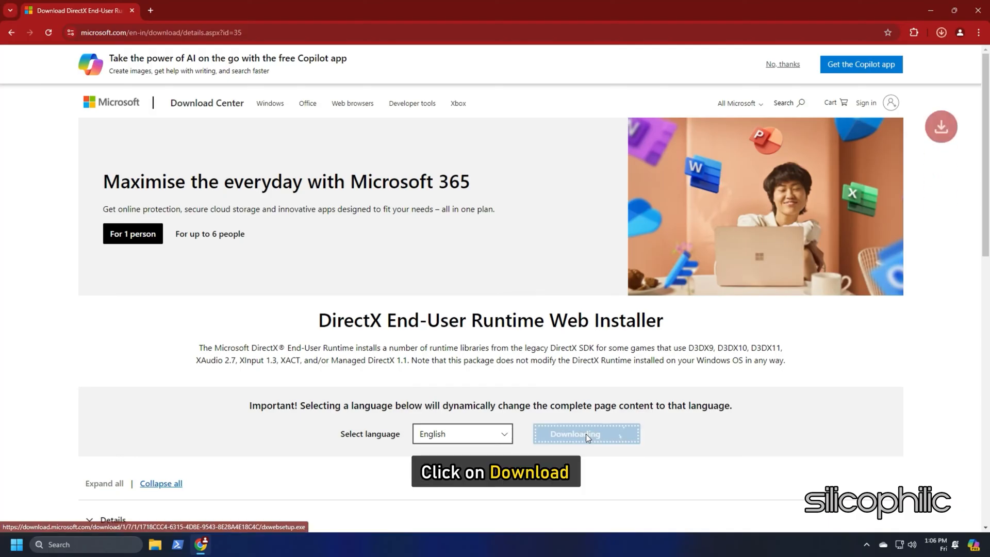
{"action": "left_click", "coordinate": [586, 434]}
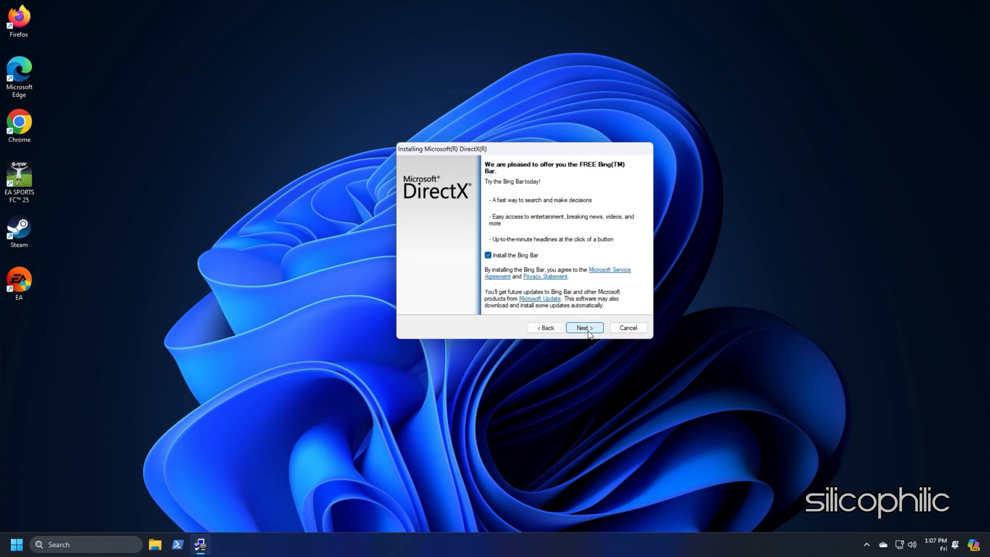
Run the DirectX installation through to the Installation Complete page
{"action": "left_click", "coordinate": [583, 328]}
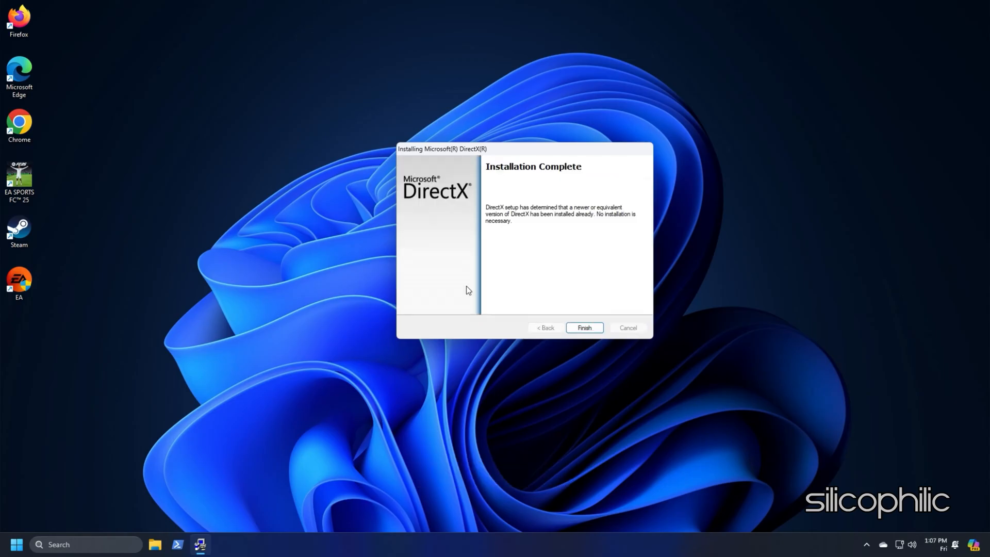
{"action": "mouse_move", "coordinate": [407, 201]}
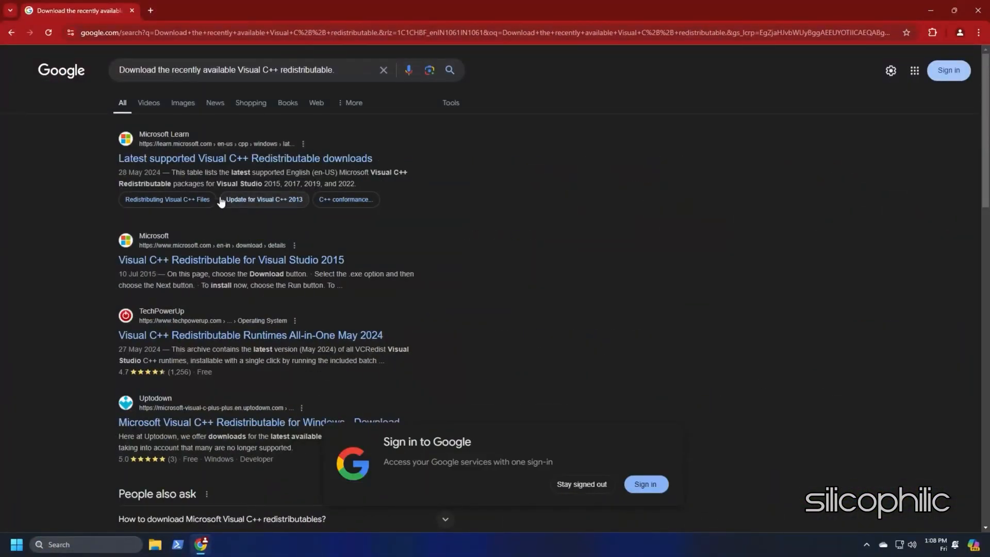
Download the X64 vc_redist package from Microsoft's latest Visual C++ Redistributable page
{"action": "left_click", "coordinate": [244, 157]}
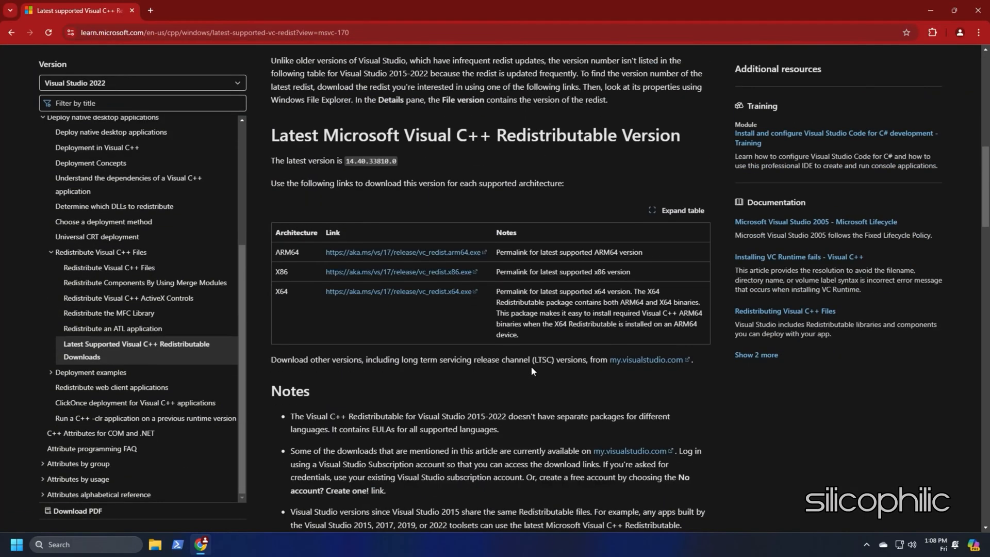
{"action": "mouse_move", "coordinate": [398, 291]}
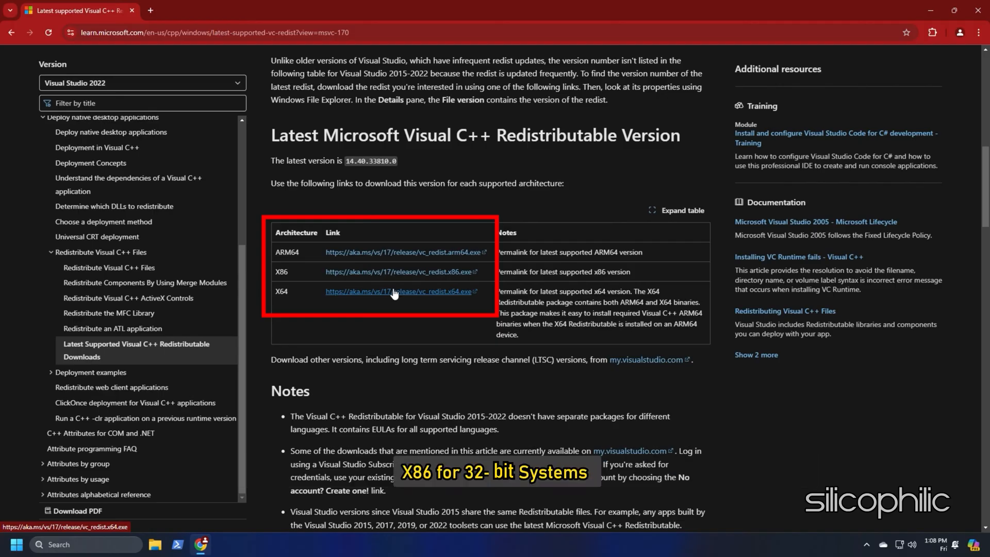
{"action": "left_click", "coordinate": [940, 32]}
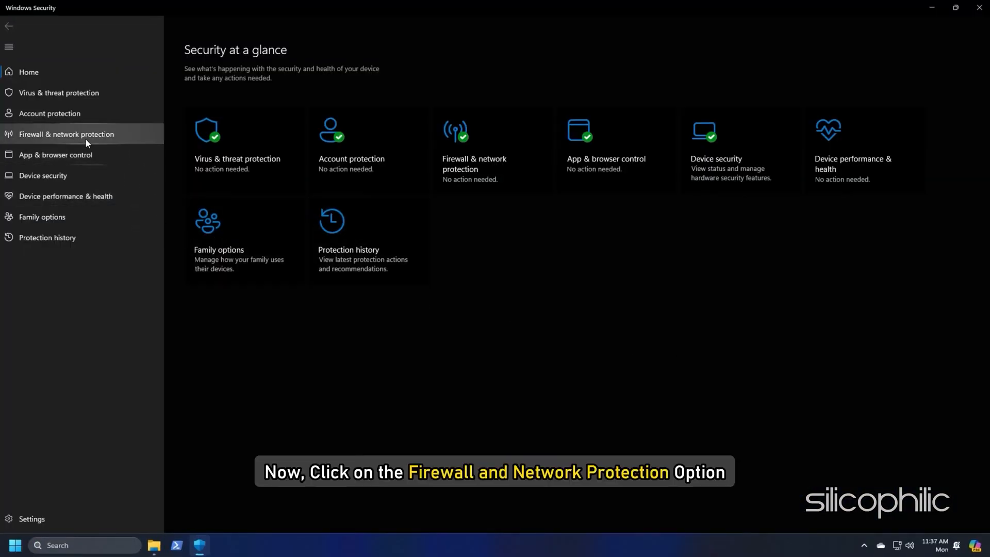
Reach the firewall's allowed apps list via Firewall & network protection
{"action": "left_click", "coordinate": [66, 134]}
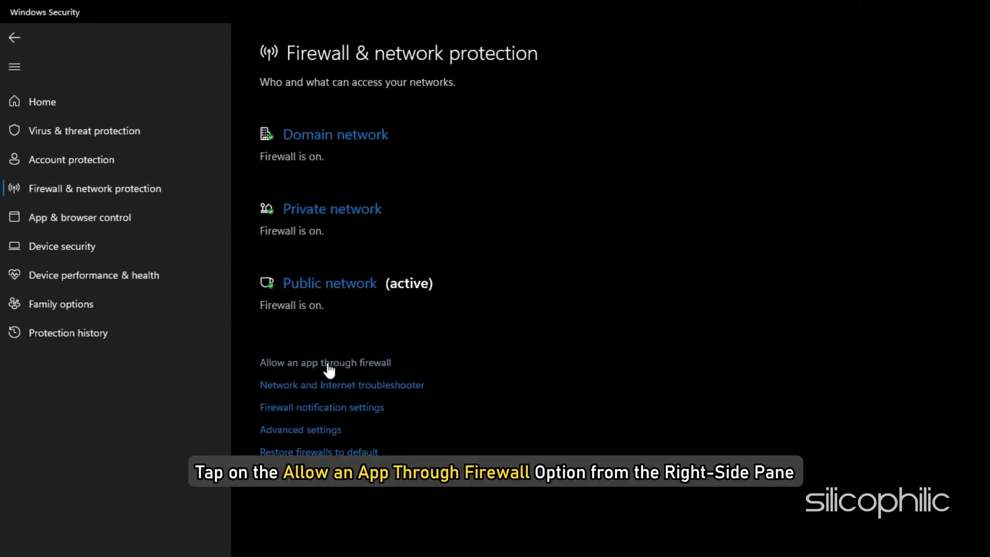
{"action": "left_click", "coordinate": [325, 362]}
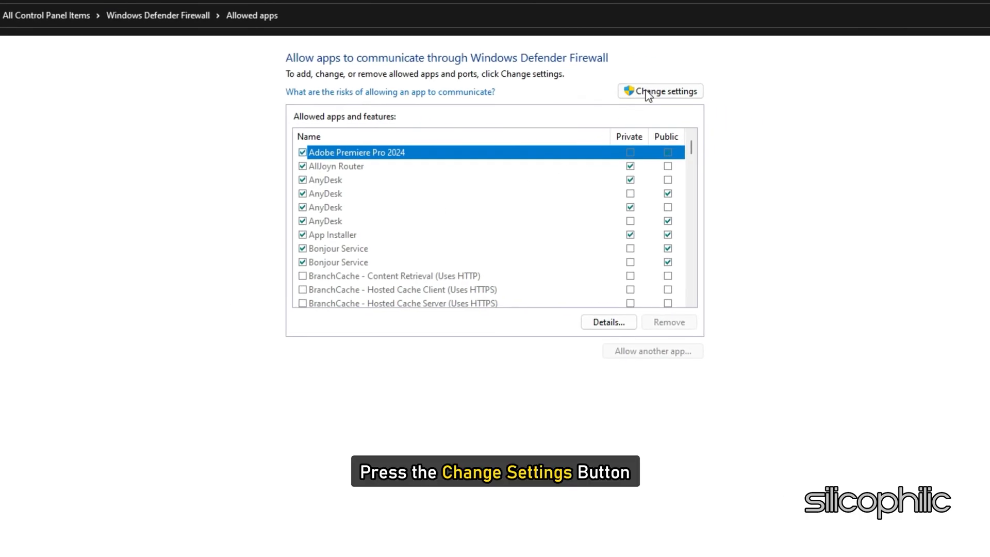
Unlock the allowed apps list and add FC25.exe as another app
{"action": "left_click", "coordinate": [660, 91]}
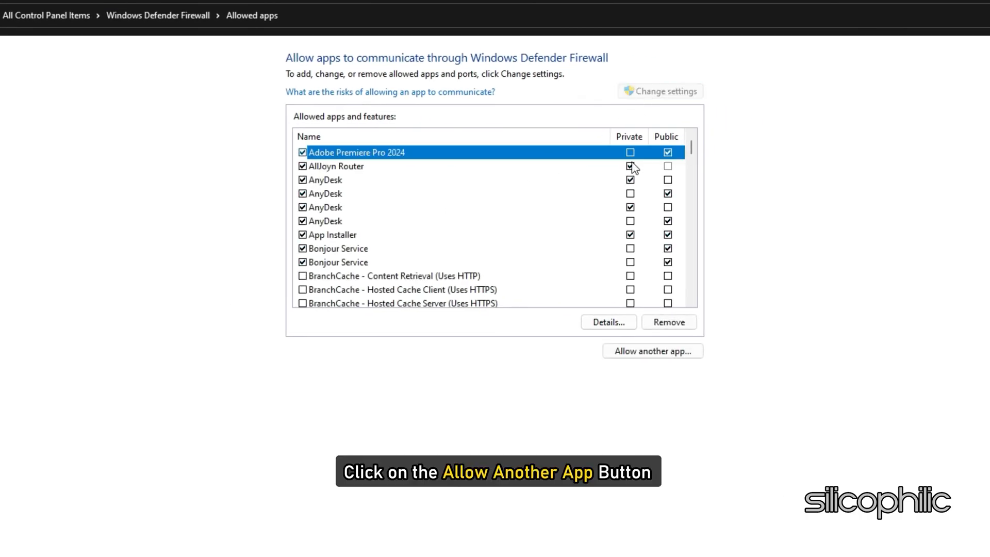
{"action": "left_click", "coordinate": [652, 350]}
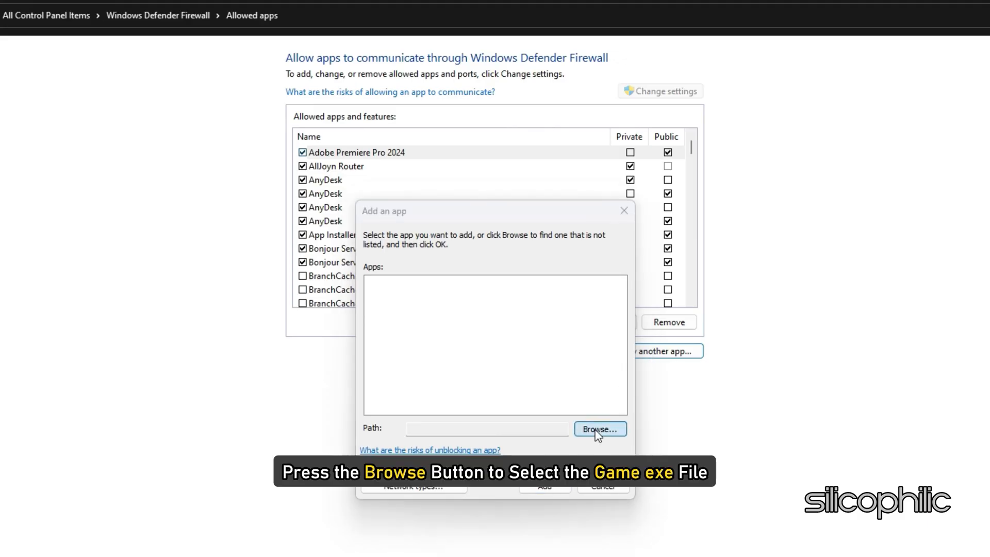
{"action": "left_click", "coordinate": [599, 429]}
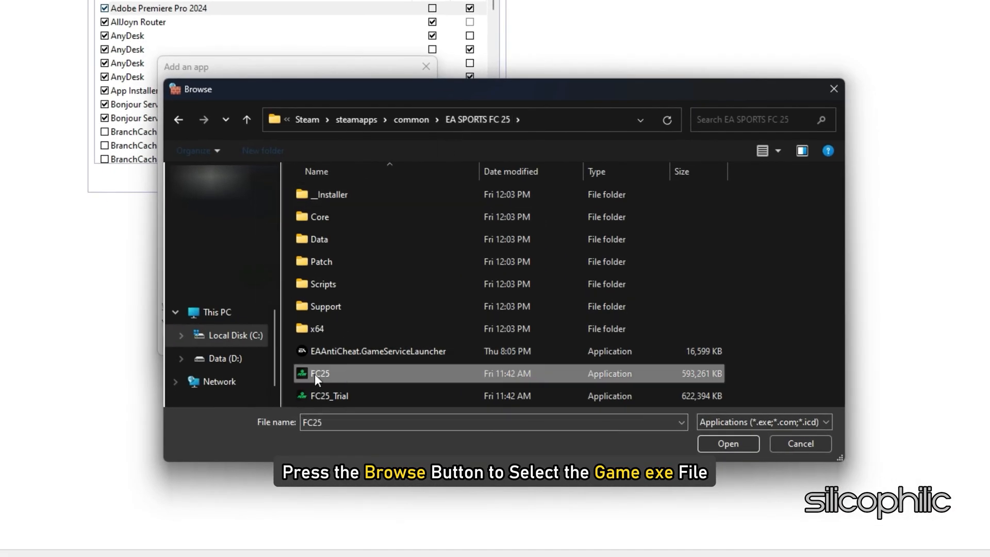
{"action": "left_click", "coordinate": [727, 443]}
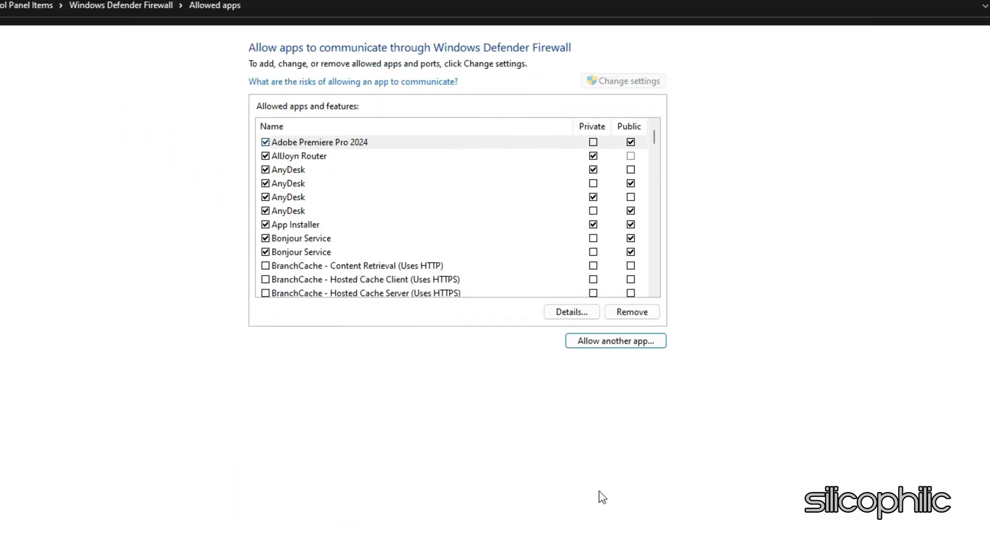
Allow EA SPORTS FC 25 on private and public networks and save the changes
{"action": "scroll", "scroll_direction": "down", "scroll_amount": 3}
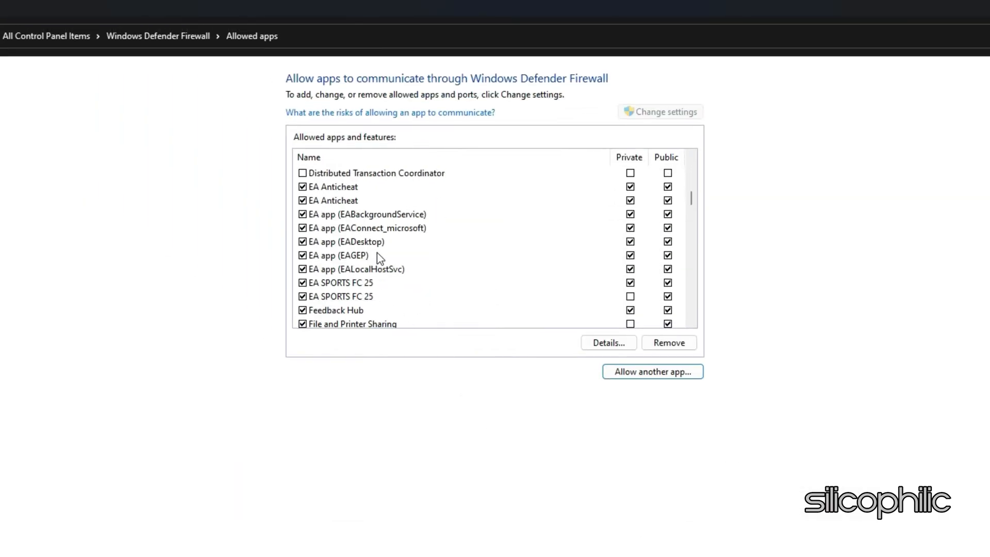
{"action": "mouse_move", "coordinate": [328, 285]}
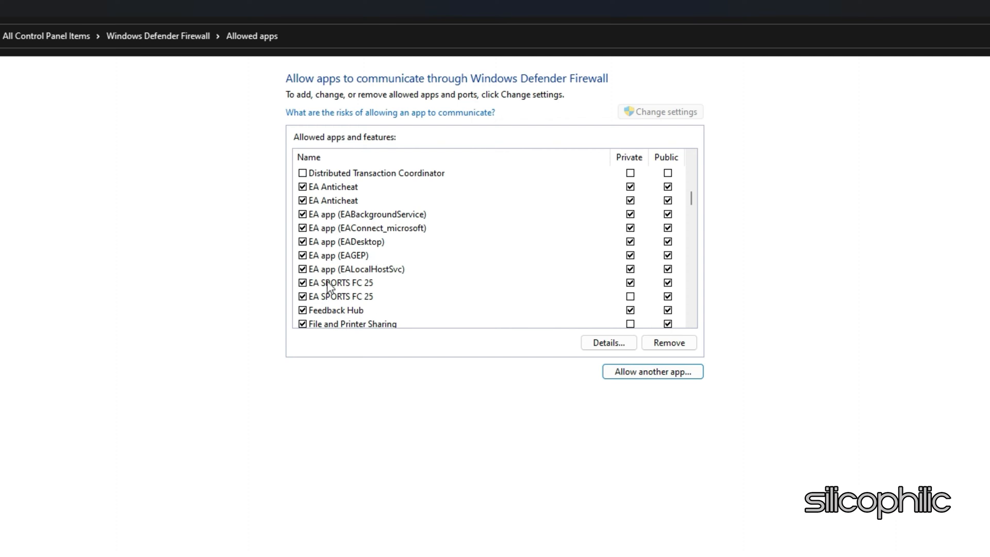
{"action": "left_click", "coordinate": [342, 296]}
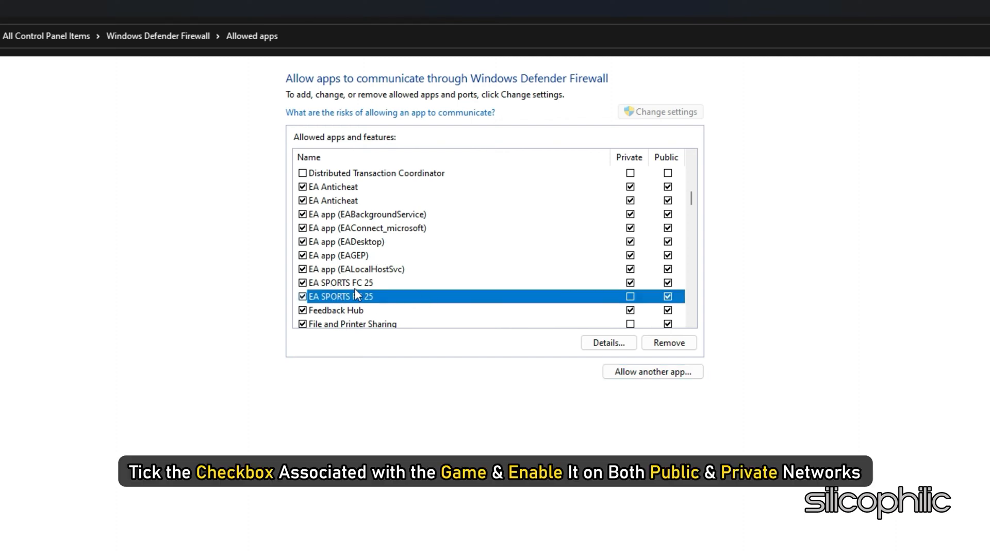
{"action": "left_click", "coordinate": [629, 296]}
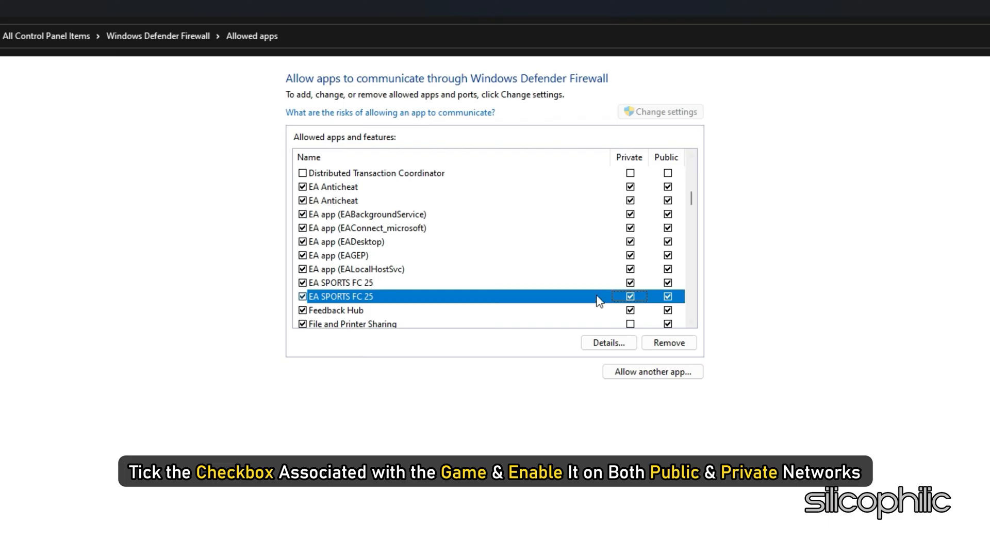
{"action": "mouse_move", "coordinate": [456, 308]}
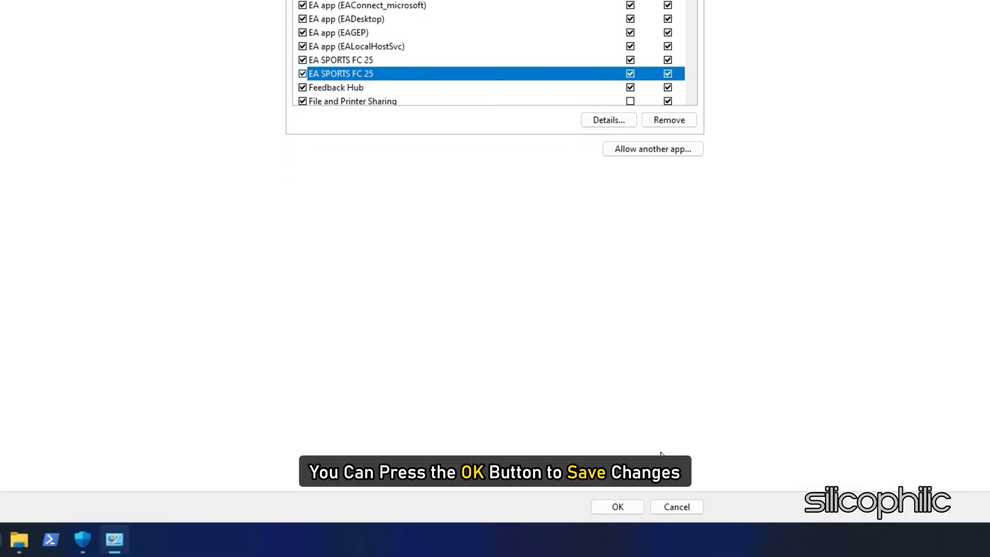
{"action": "left_click", "coordinate": [617, 506]}
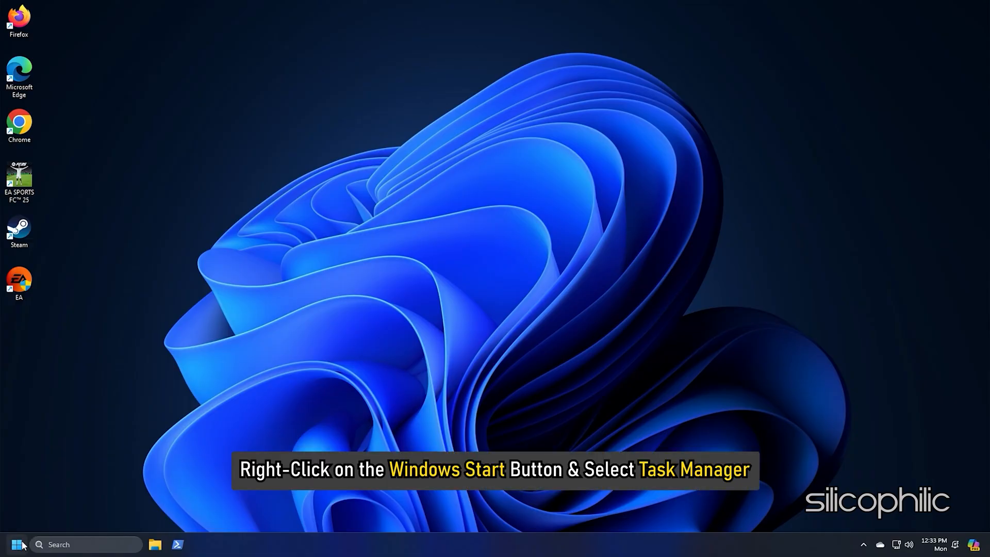
{"action": "mouse_move", "coordinate": [46, 286]}
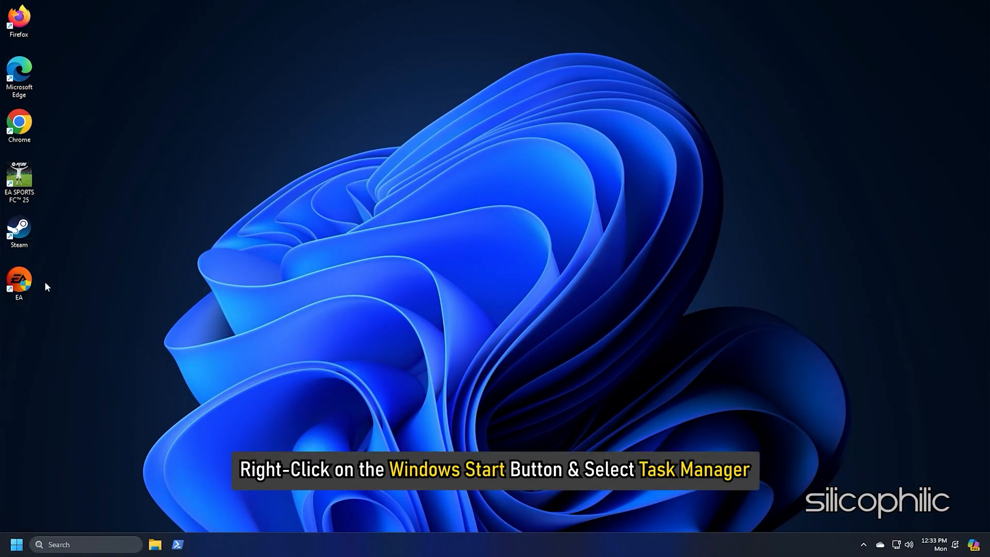
End an unneeded background process in Task Manager and close it
{"action": "right_click", "coordinate": [15, 544]}
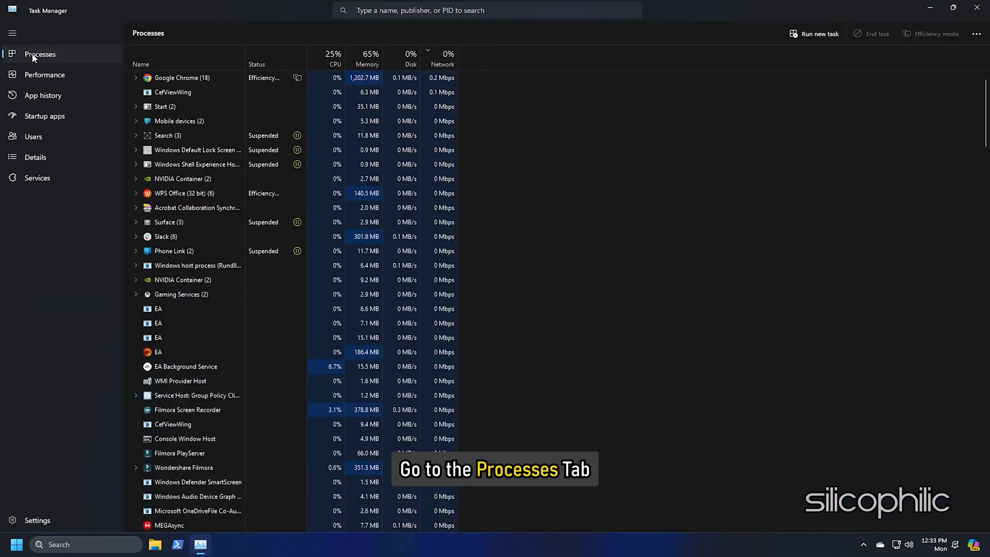
{"action": "right_click", "coordinate": [184, 149]}
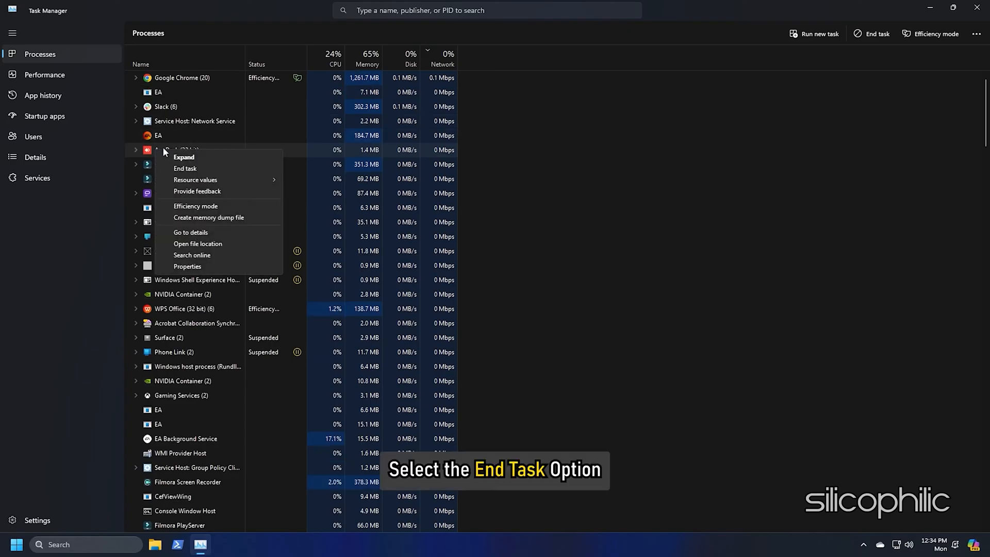
{"action": "left_click", "coordinate": [184, 168]}
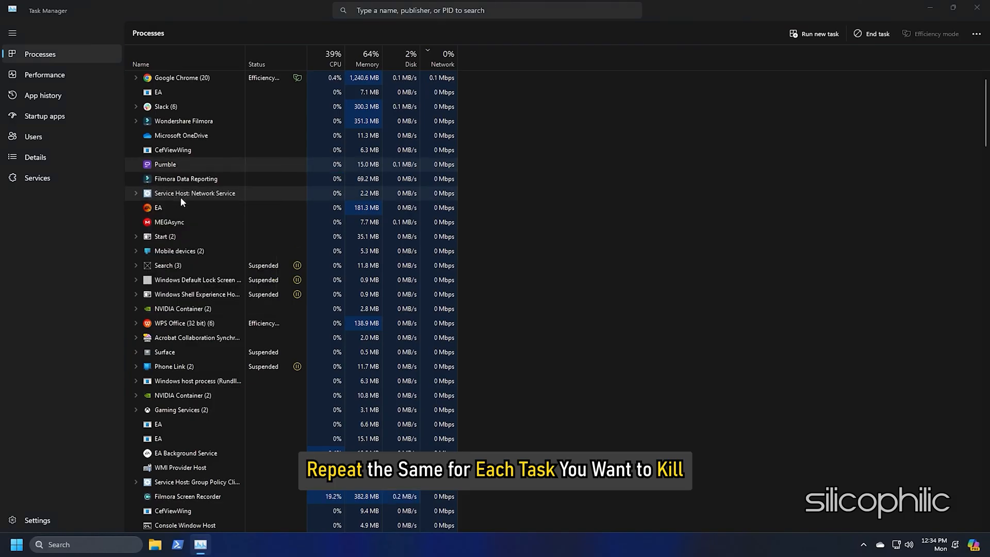
{"action": "left_click", "coordinate": [953, 10]}
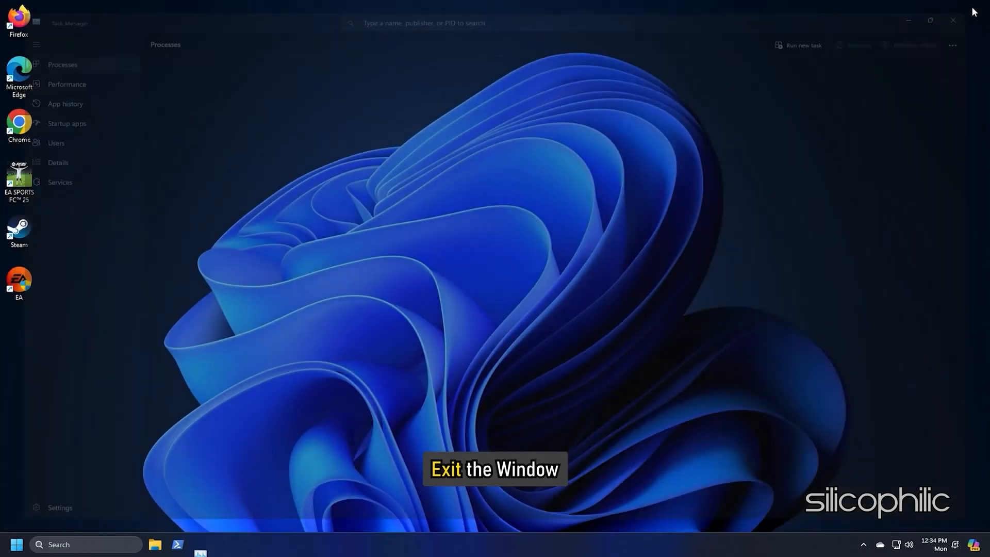
{"action": "left_click", "coordinate": [952, 19]}
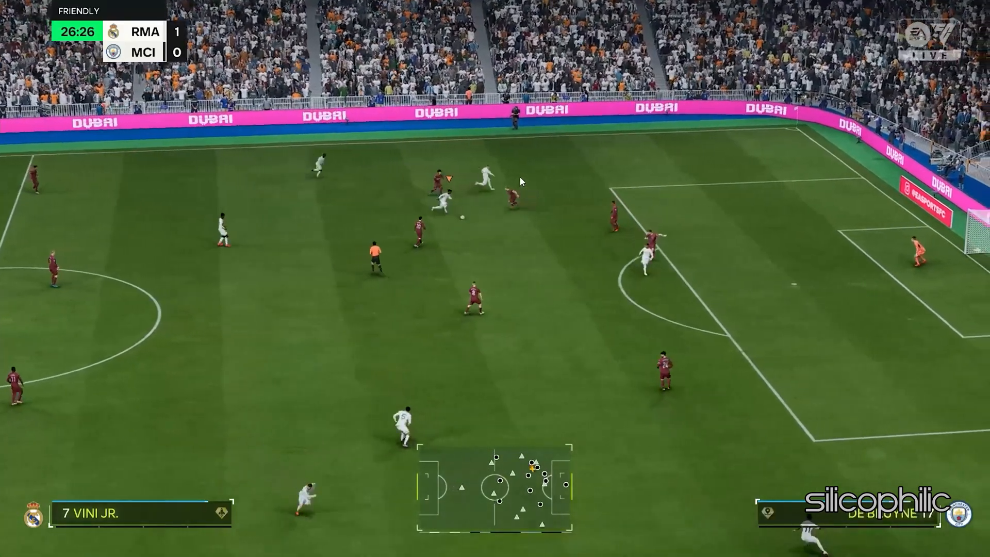
Uninstall EA SPORTS FC™ 25 from Settings' Installed apps list
{"action": "key", "text": "win+i"}
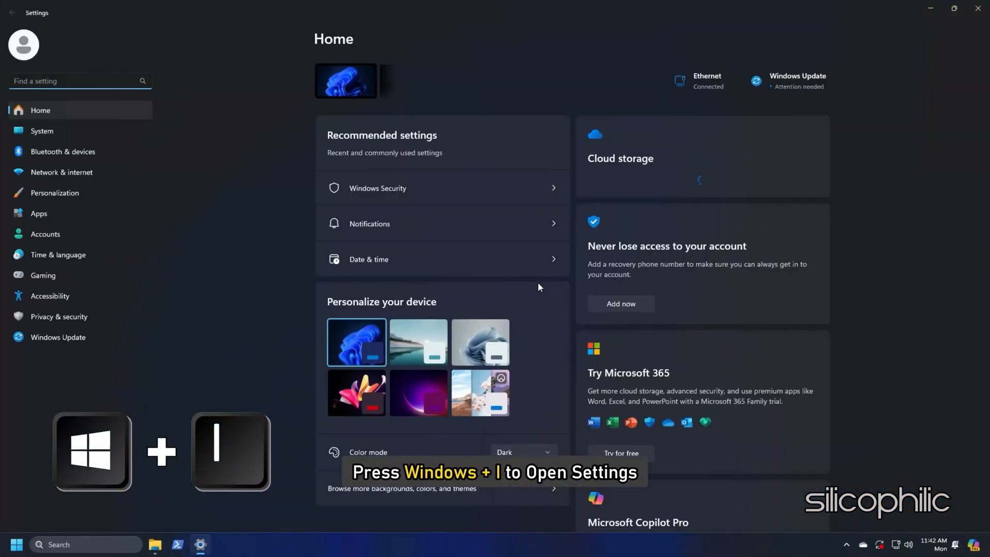
{"action": "left_click", "coordinate": [39, 213]}
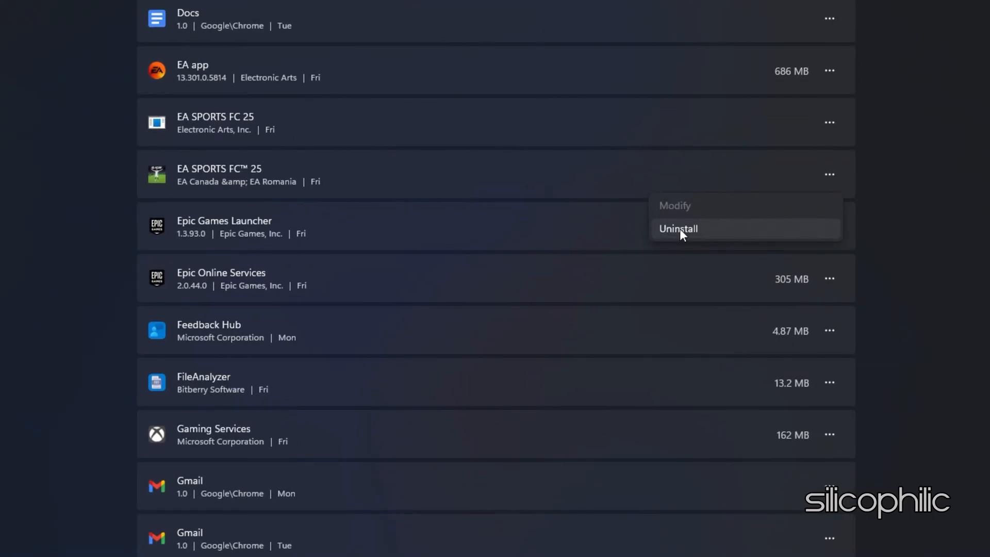
{"action": "left_click", "coordinate": [677, 229]}
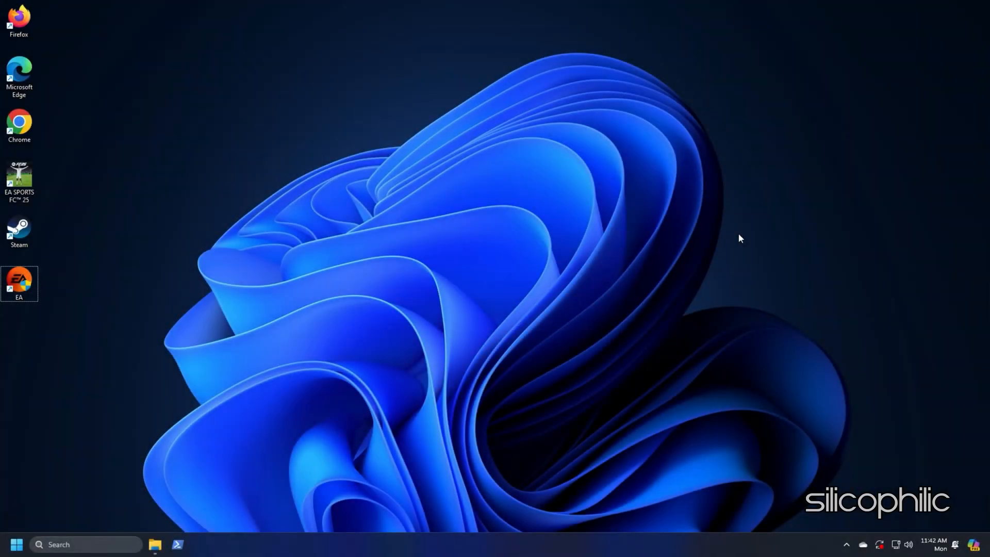